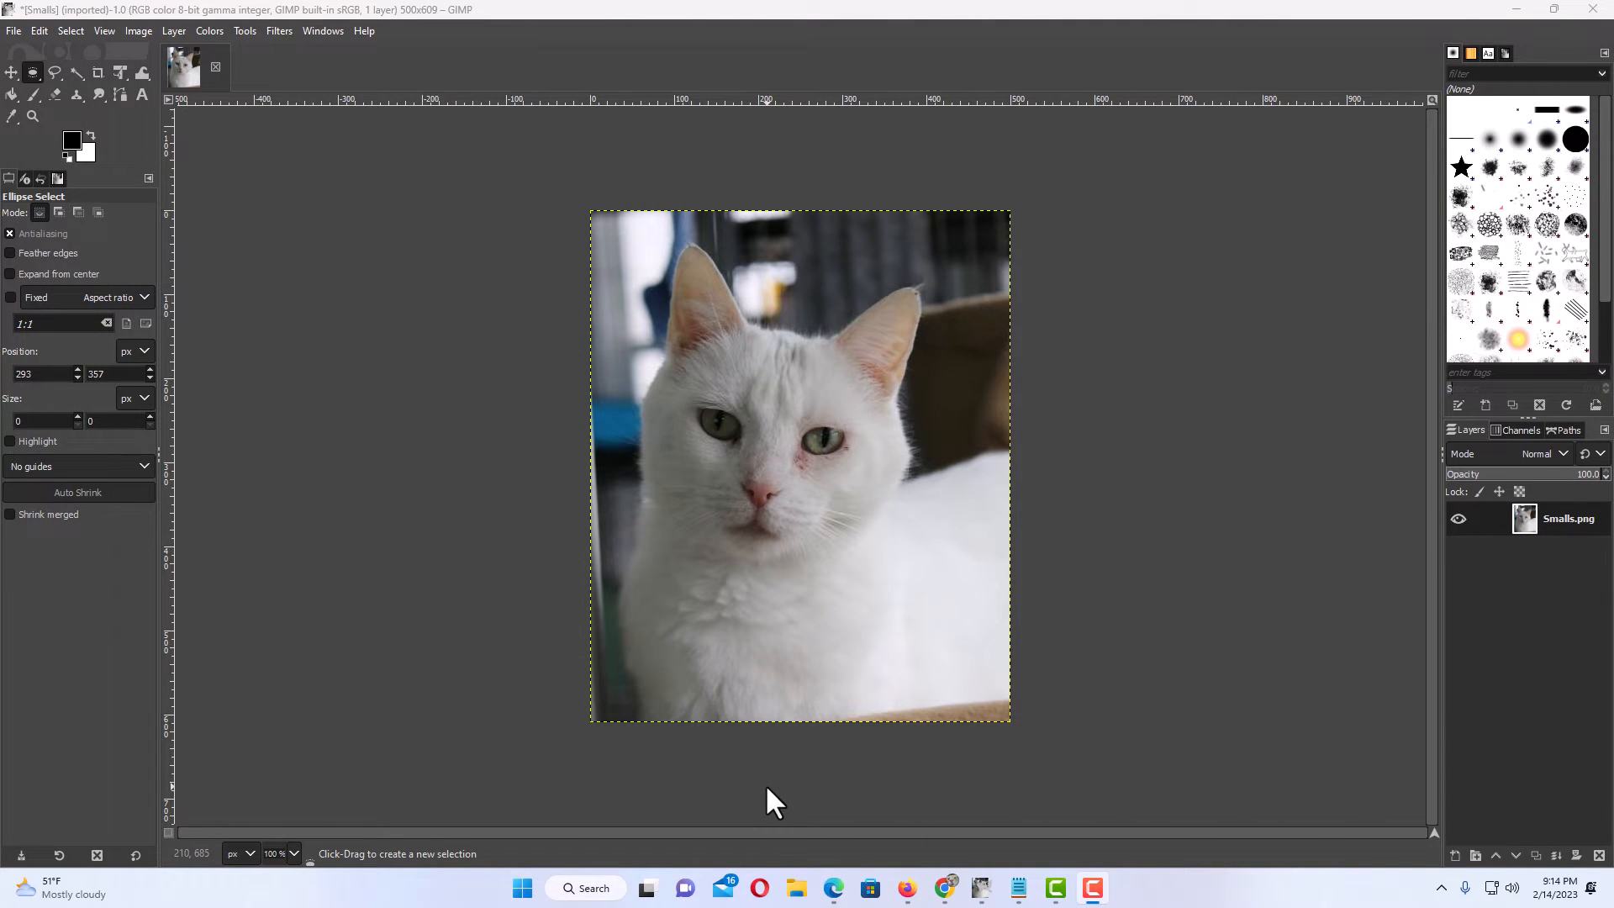
mouse_move(805, 769)
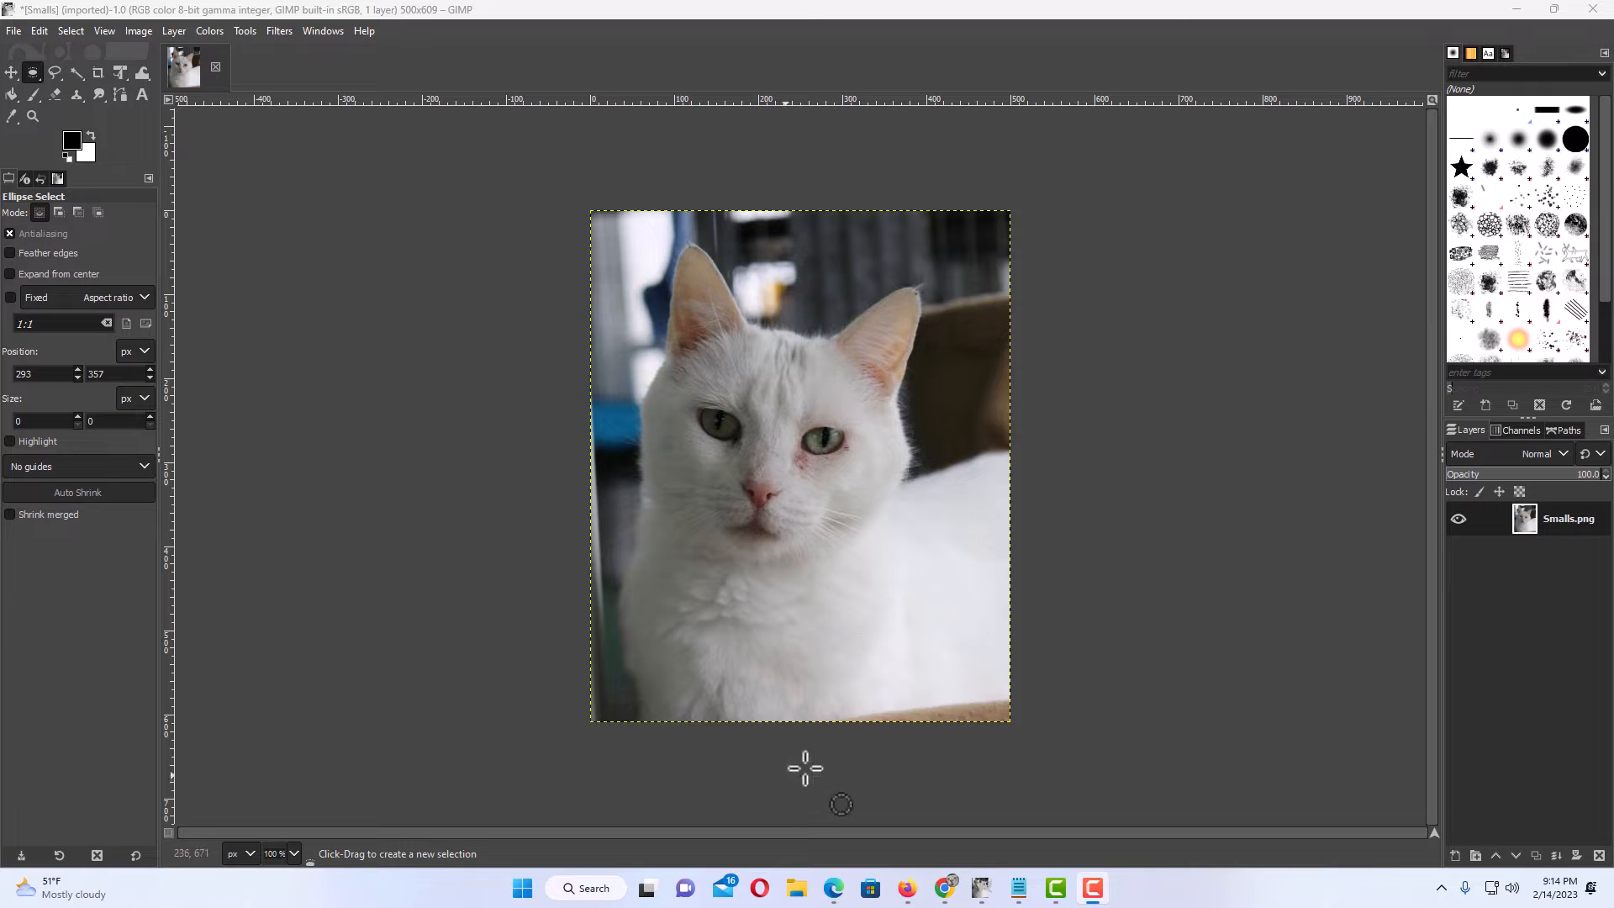
mouse_move(773, 594)
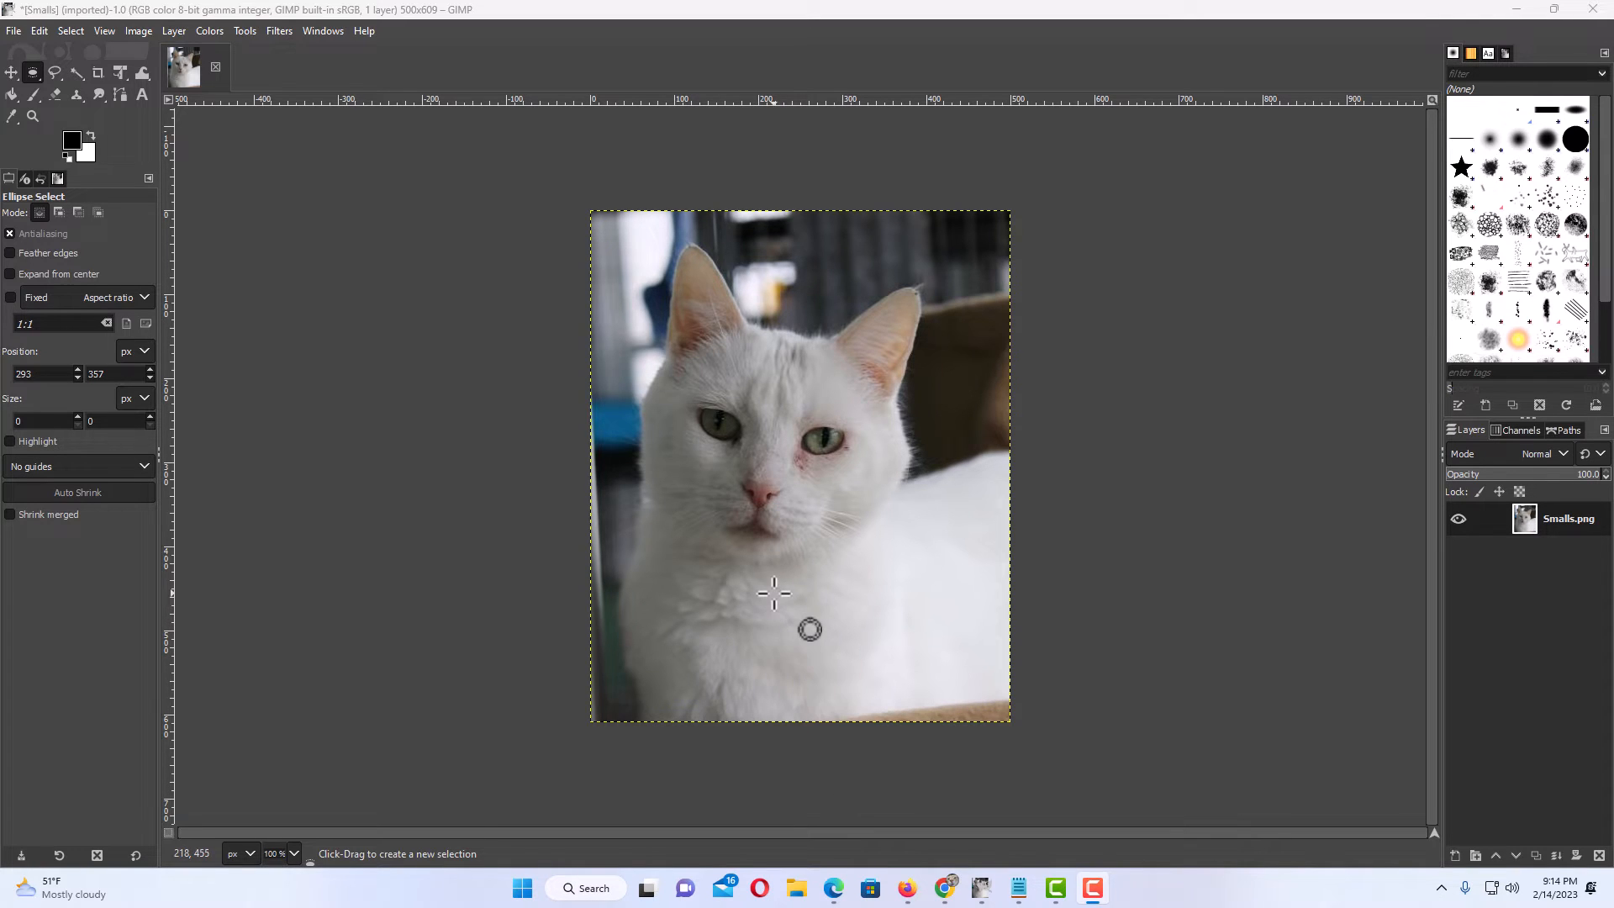
mouse_move(650, 548)
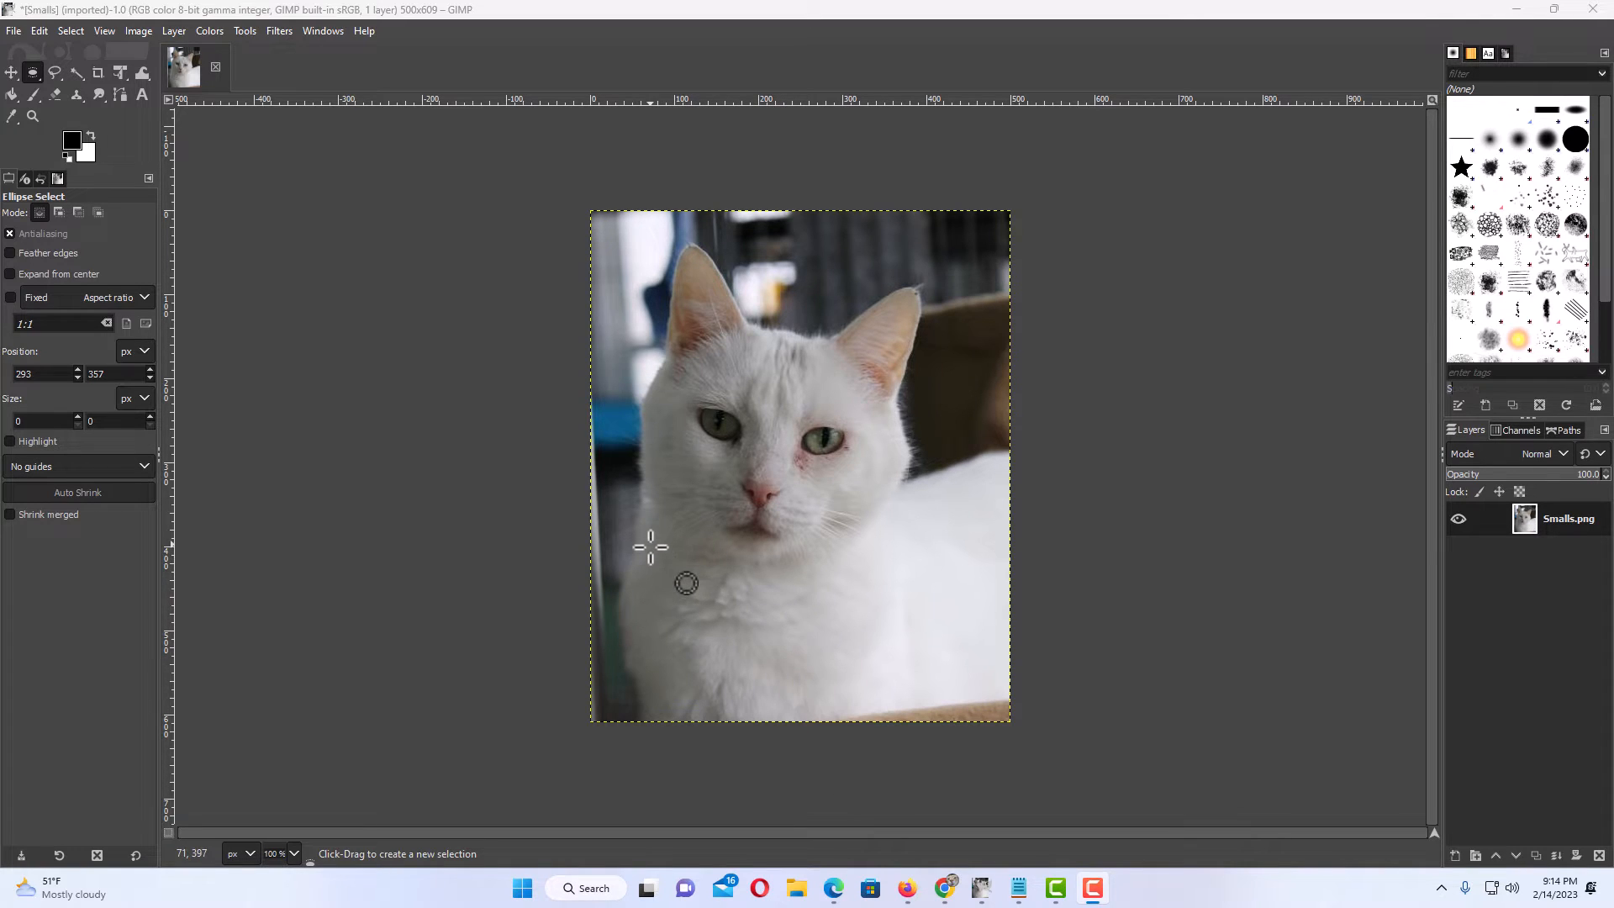
mouse_move(646, 267)
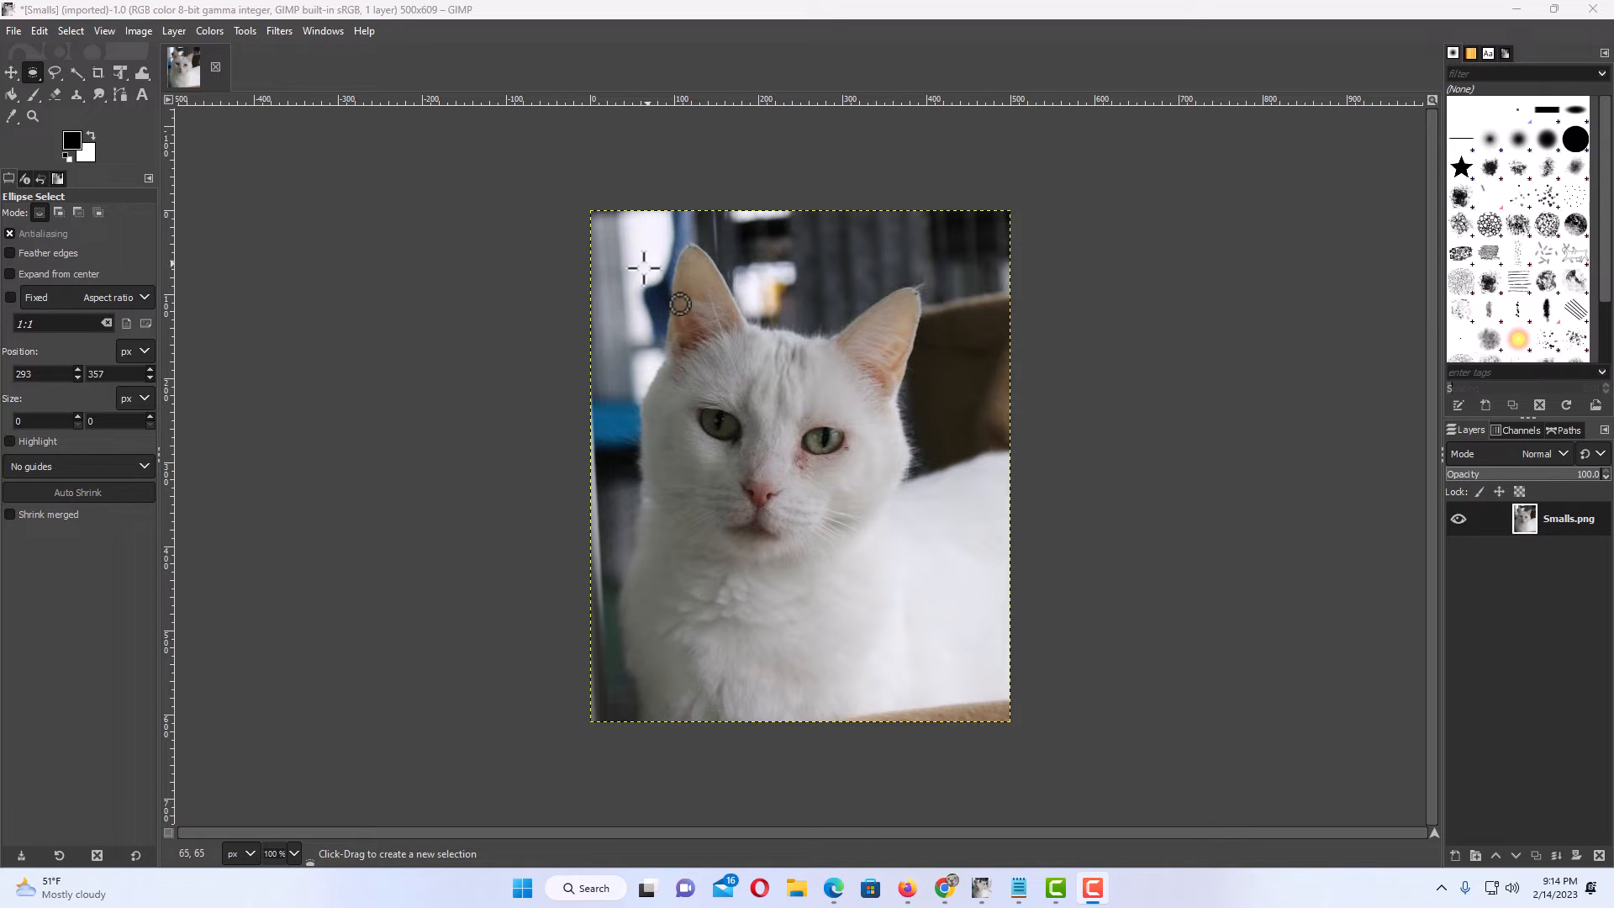
mouse_move(749, 614)
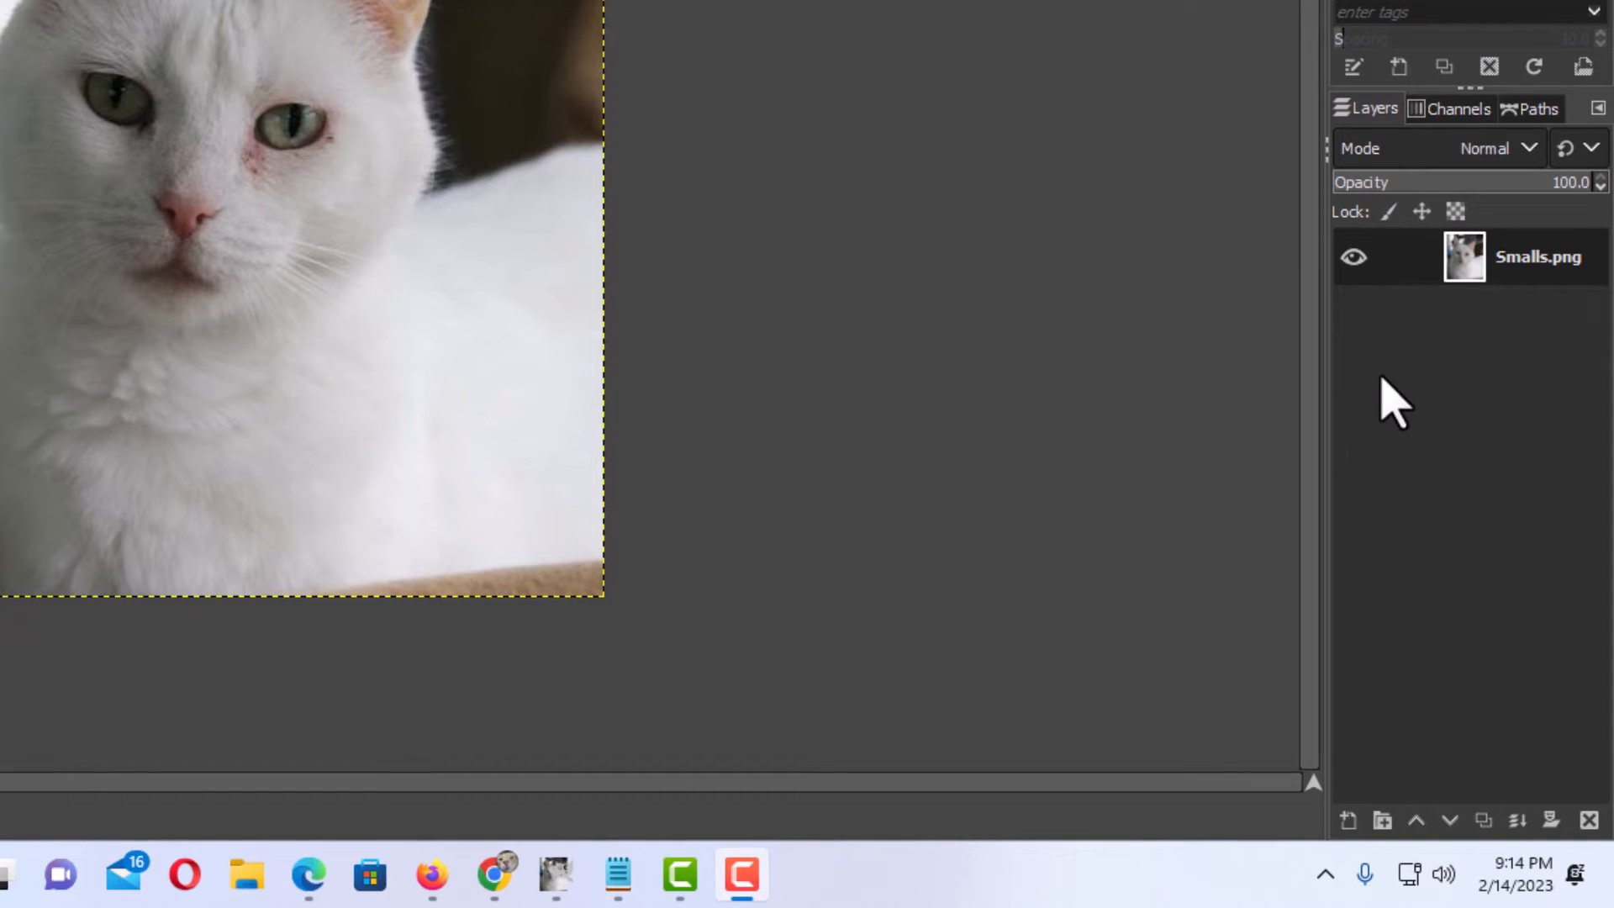
Step: Add an alpha channel to the Smalls.png layer via its right-click menu
left_click(1536, 259)
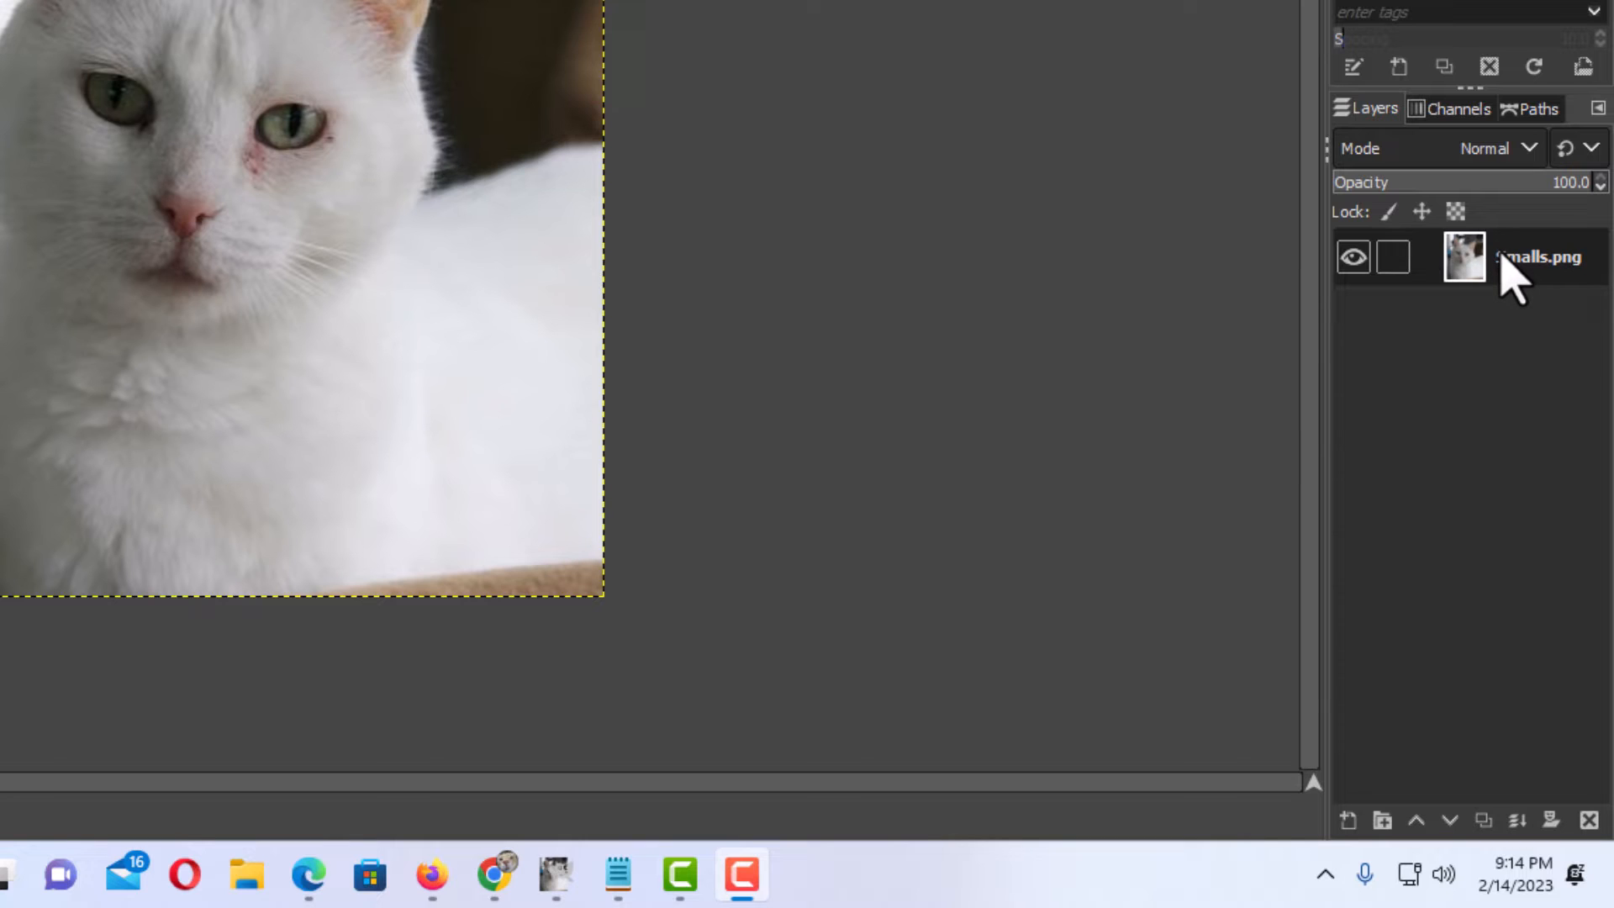
right_click(1533, 261)
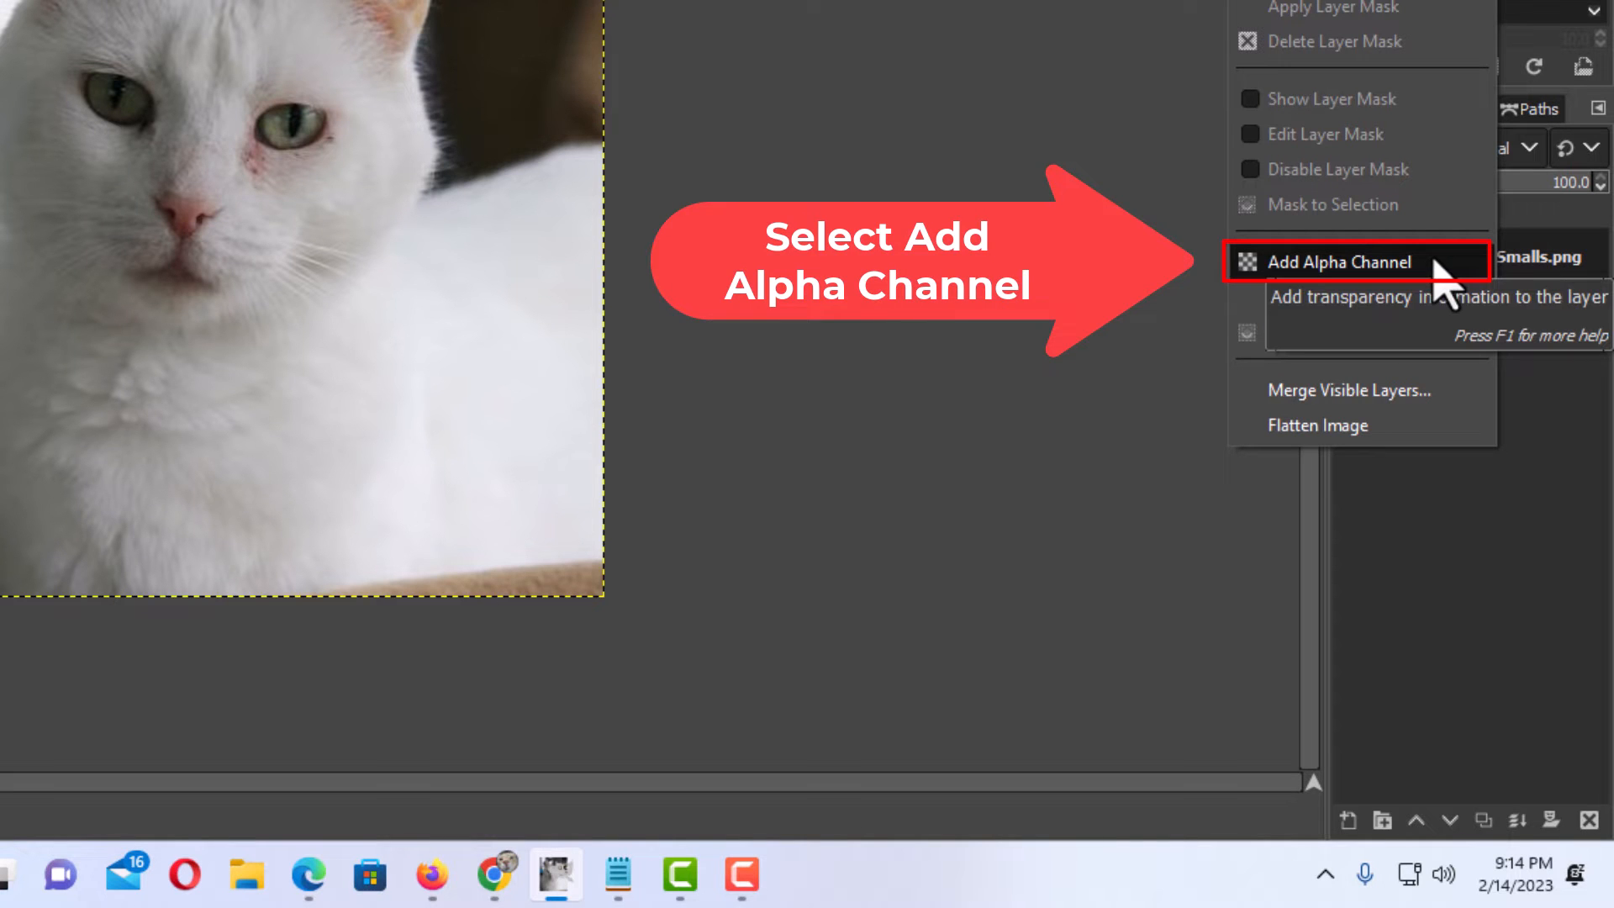
left_click(1338, 260)
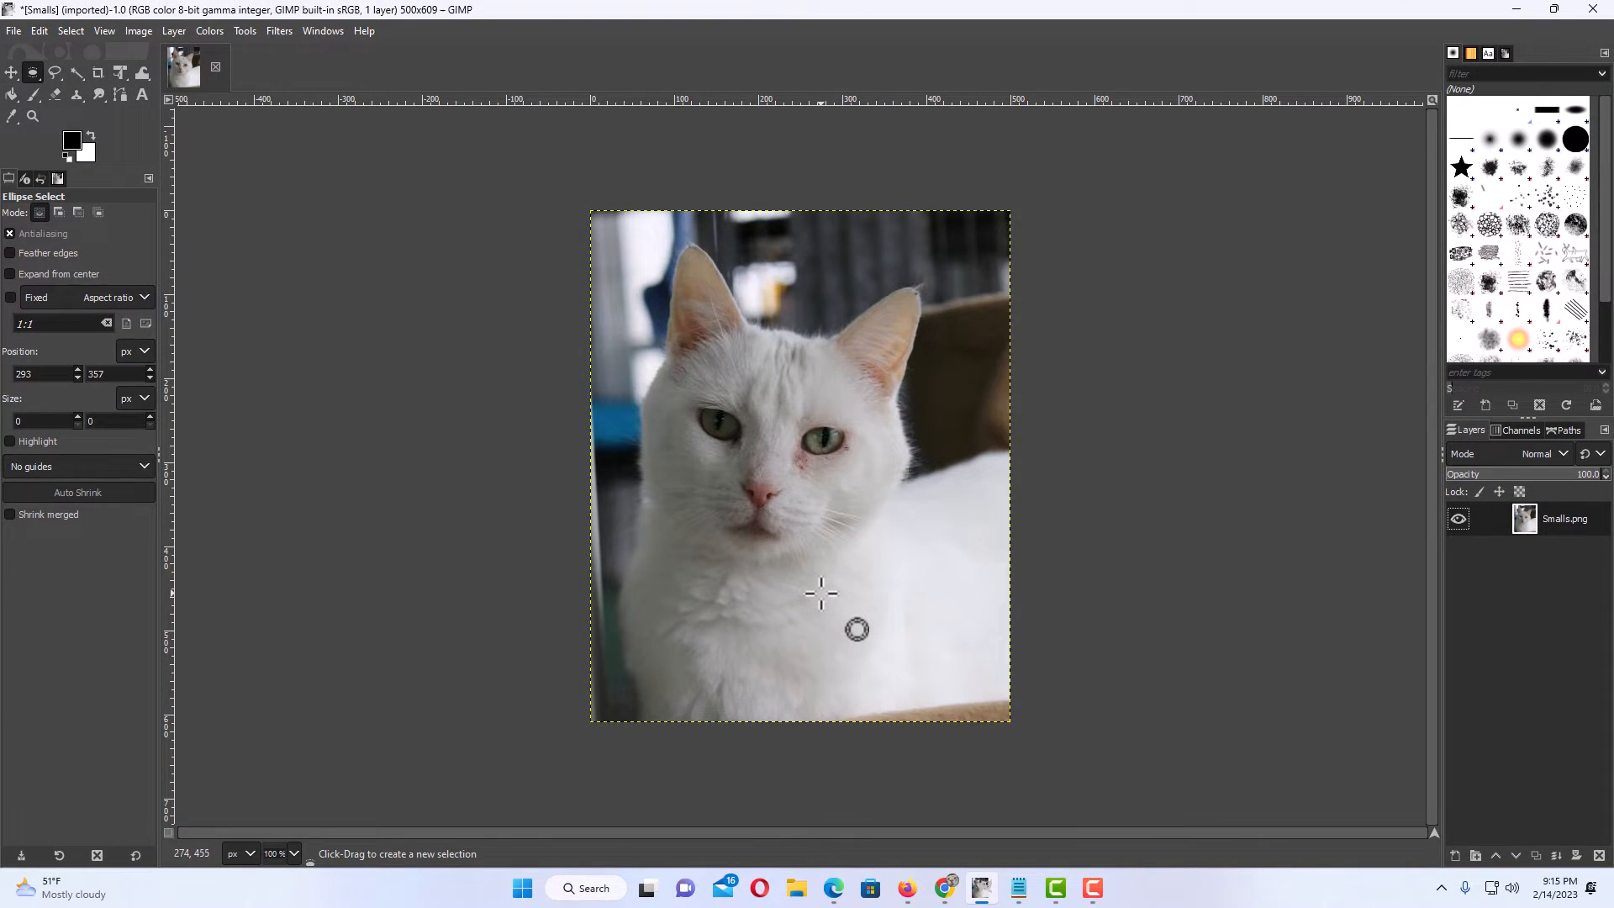
mouse_move(653, 262)
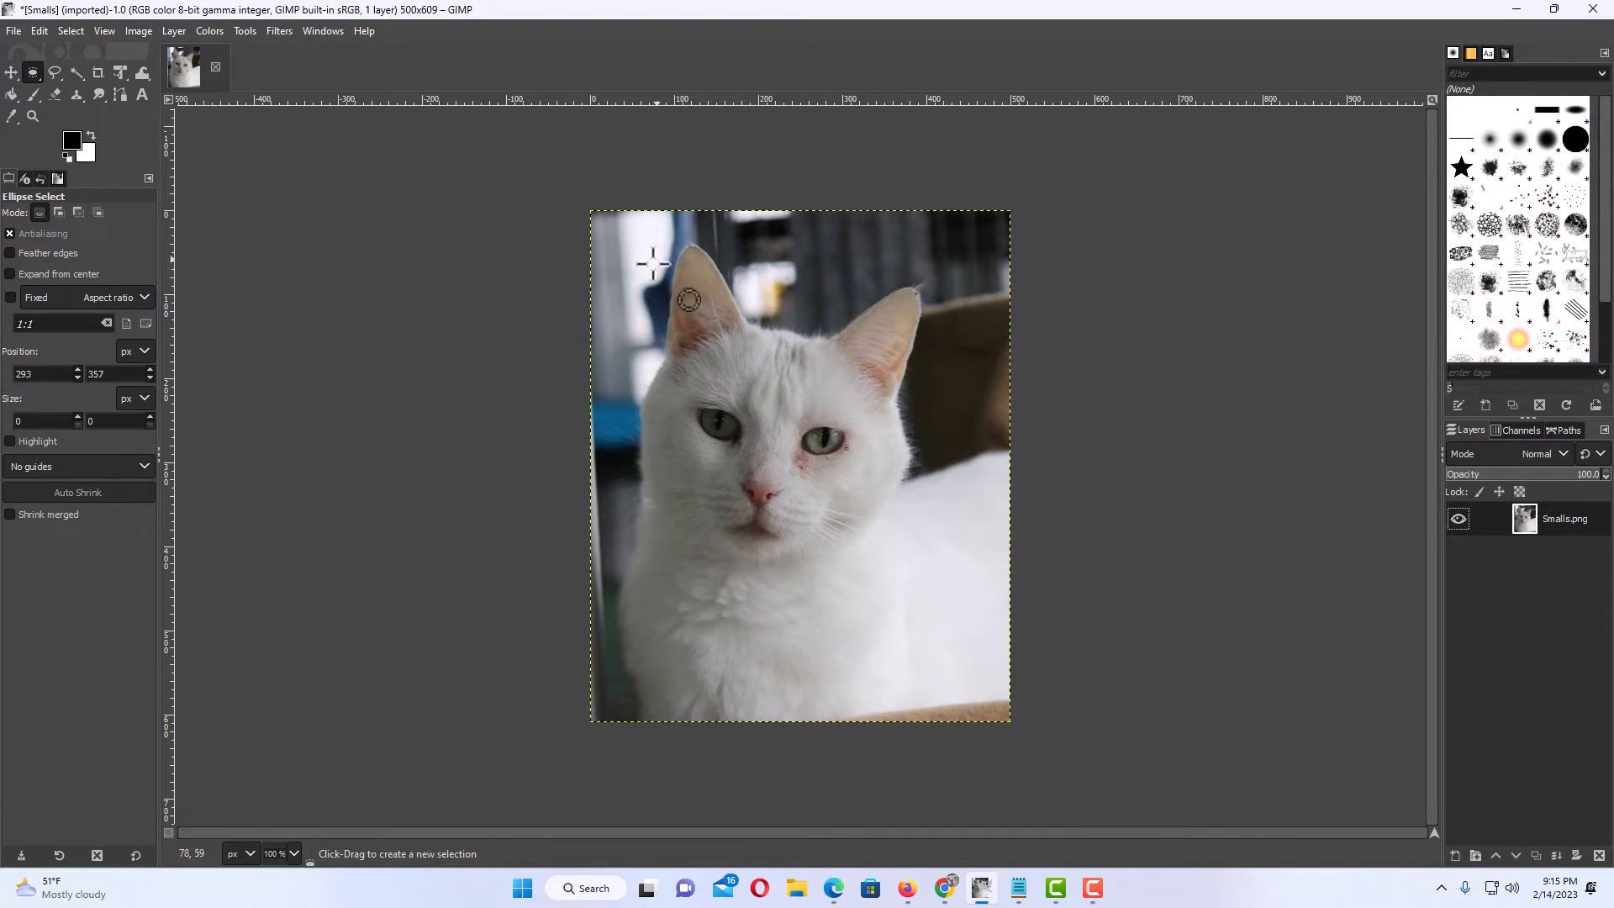
mouse_move(869, 262)
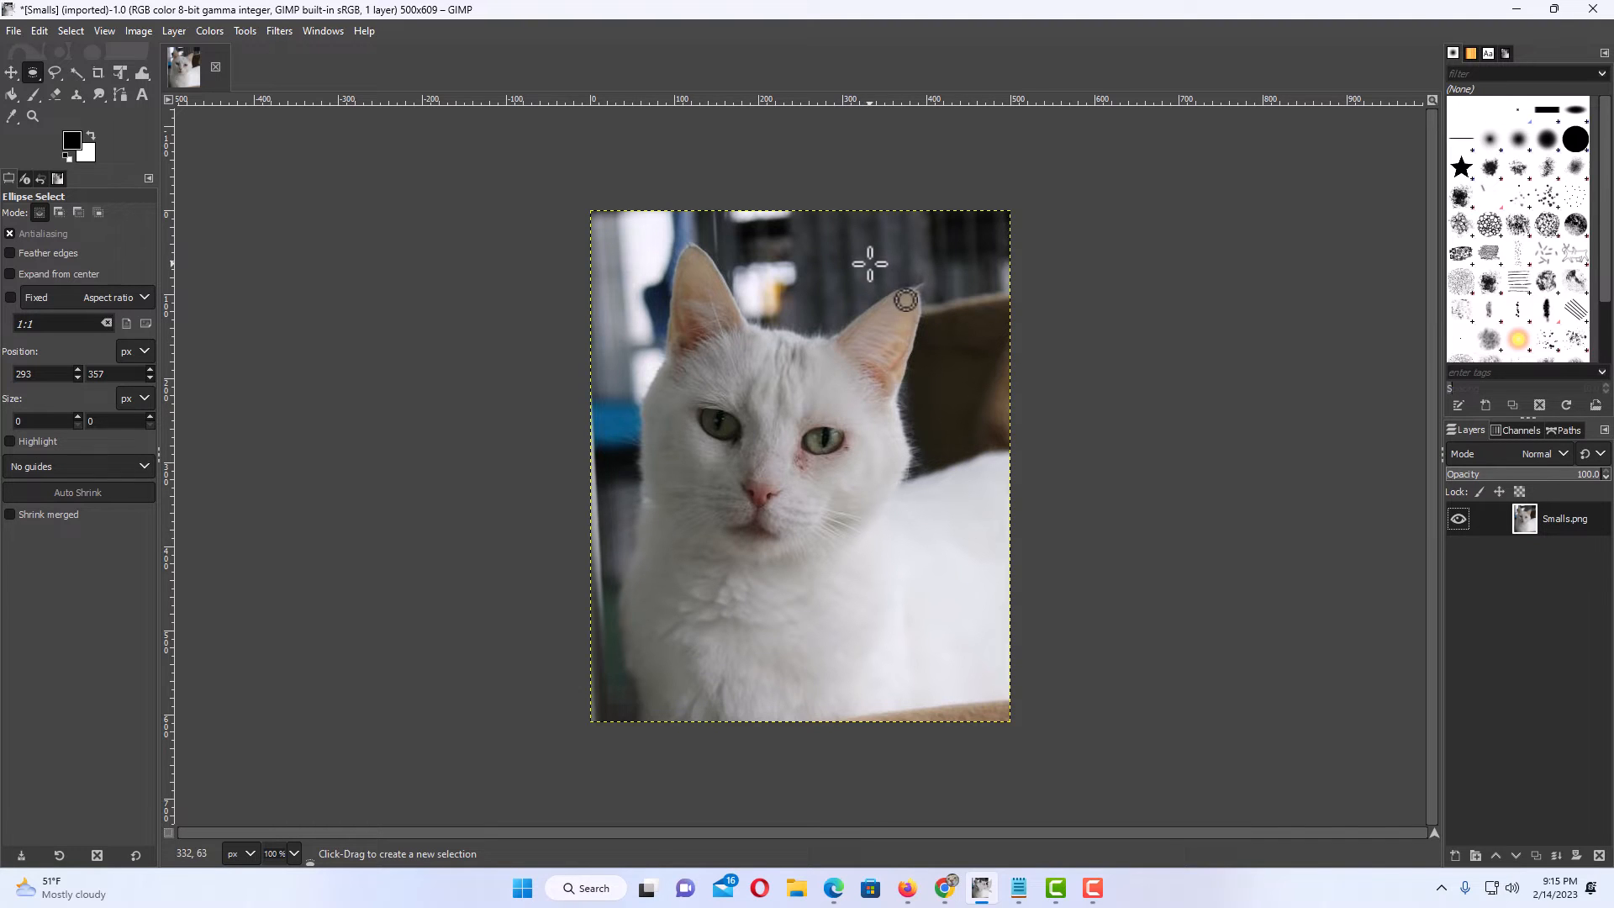
mouse_move(656, 667)
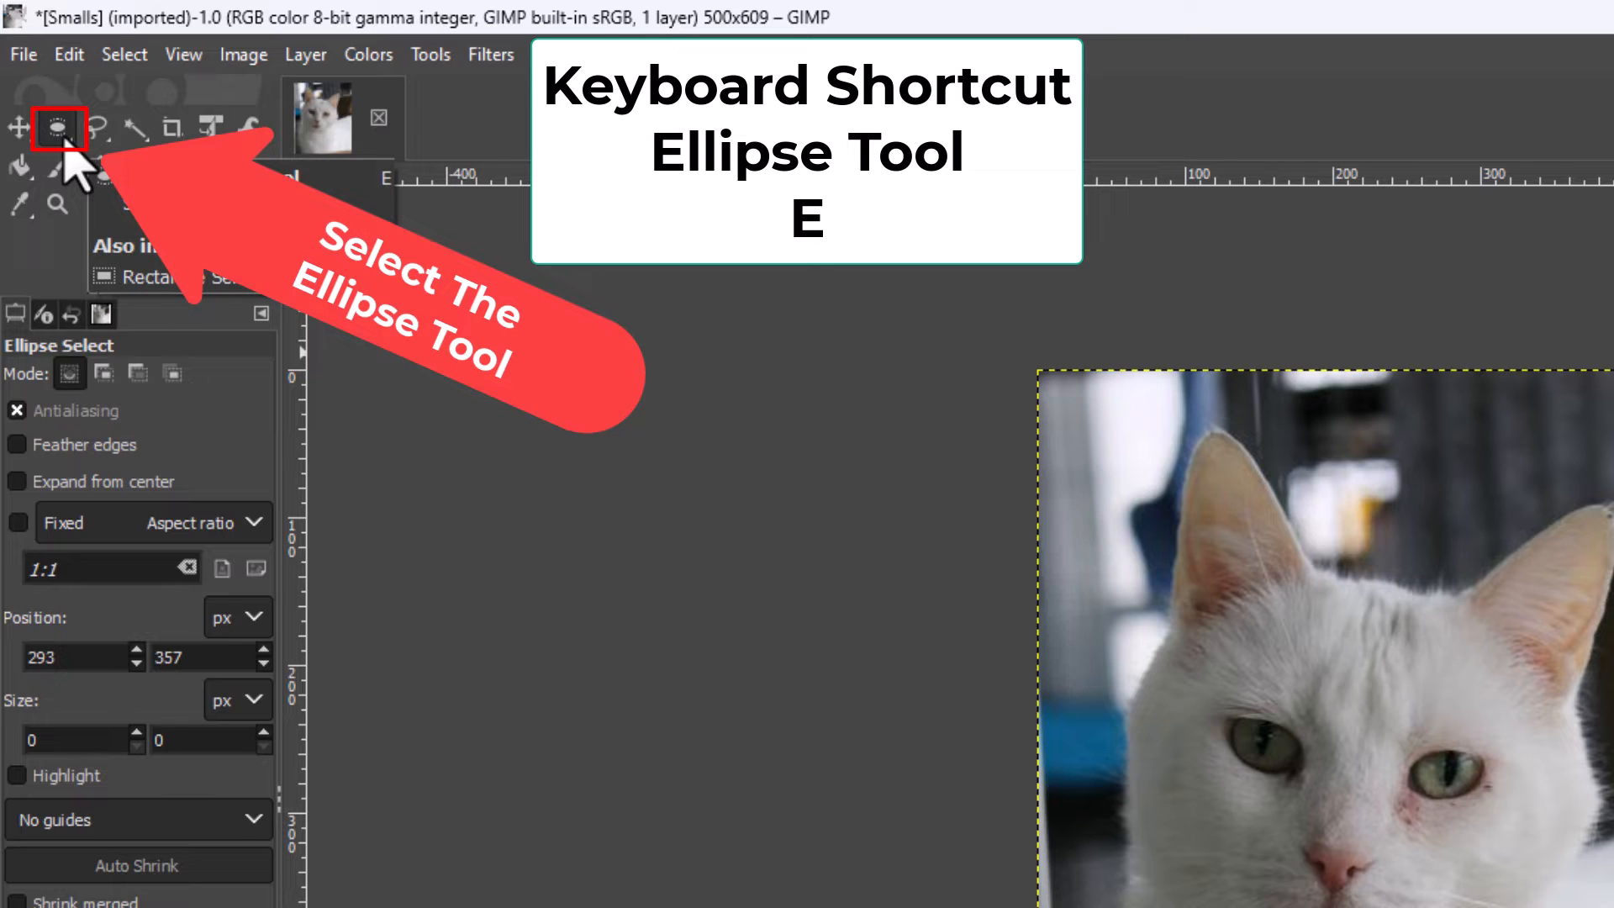
mouse_move(71, 171)
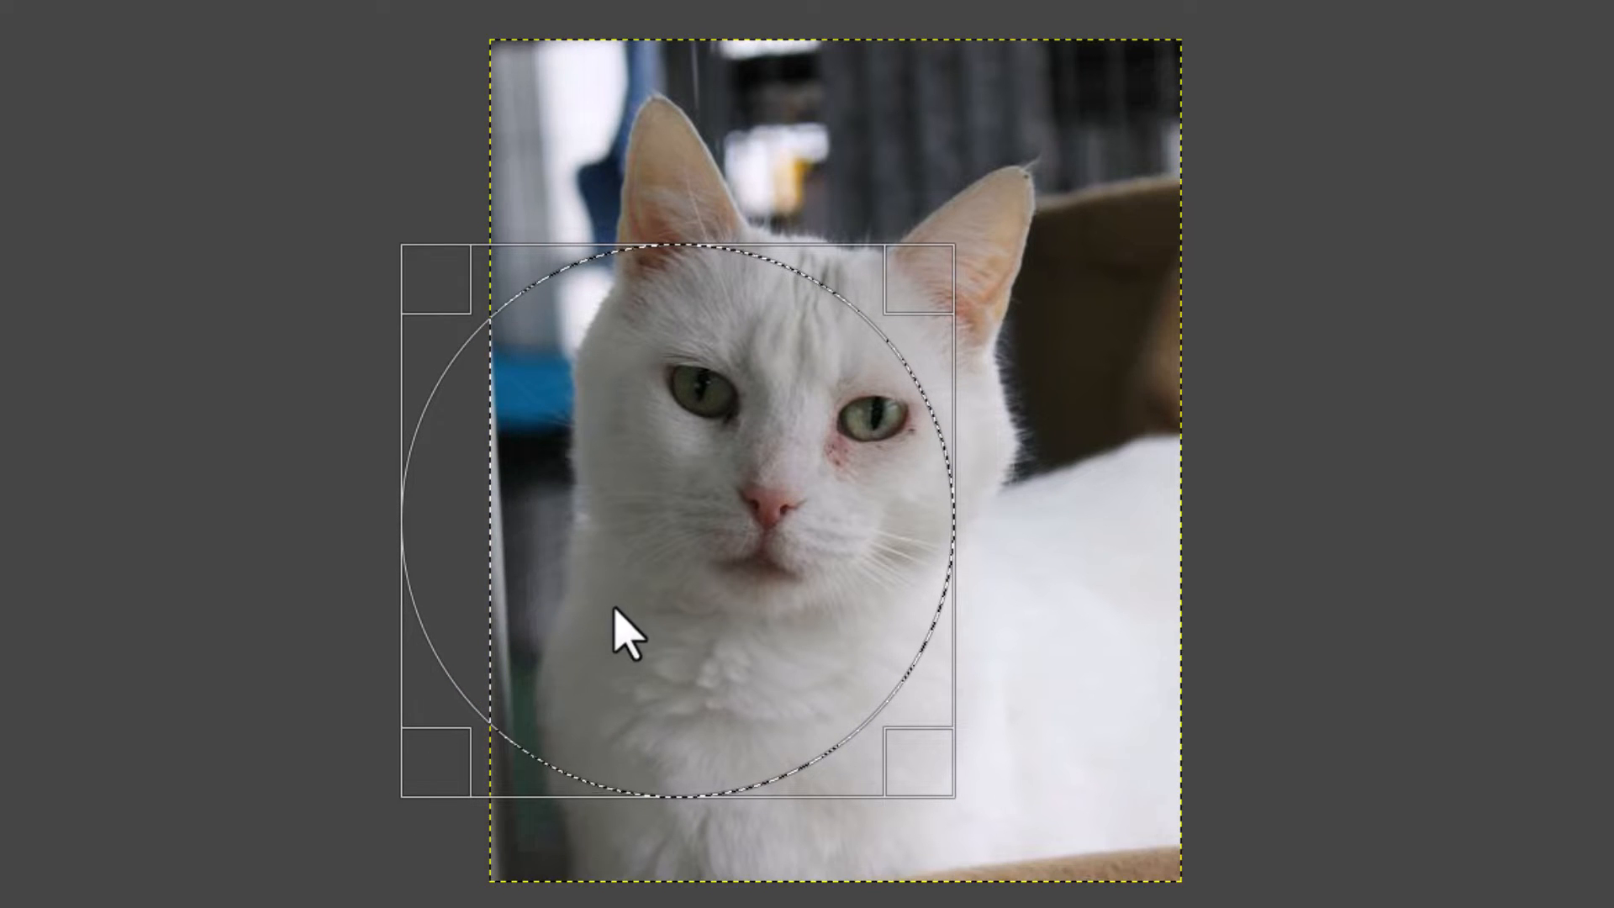
mouse_move(668, 572)
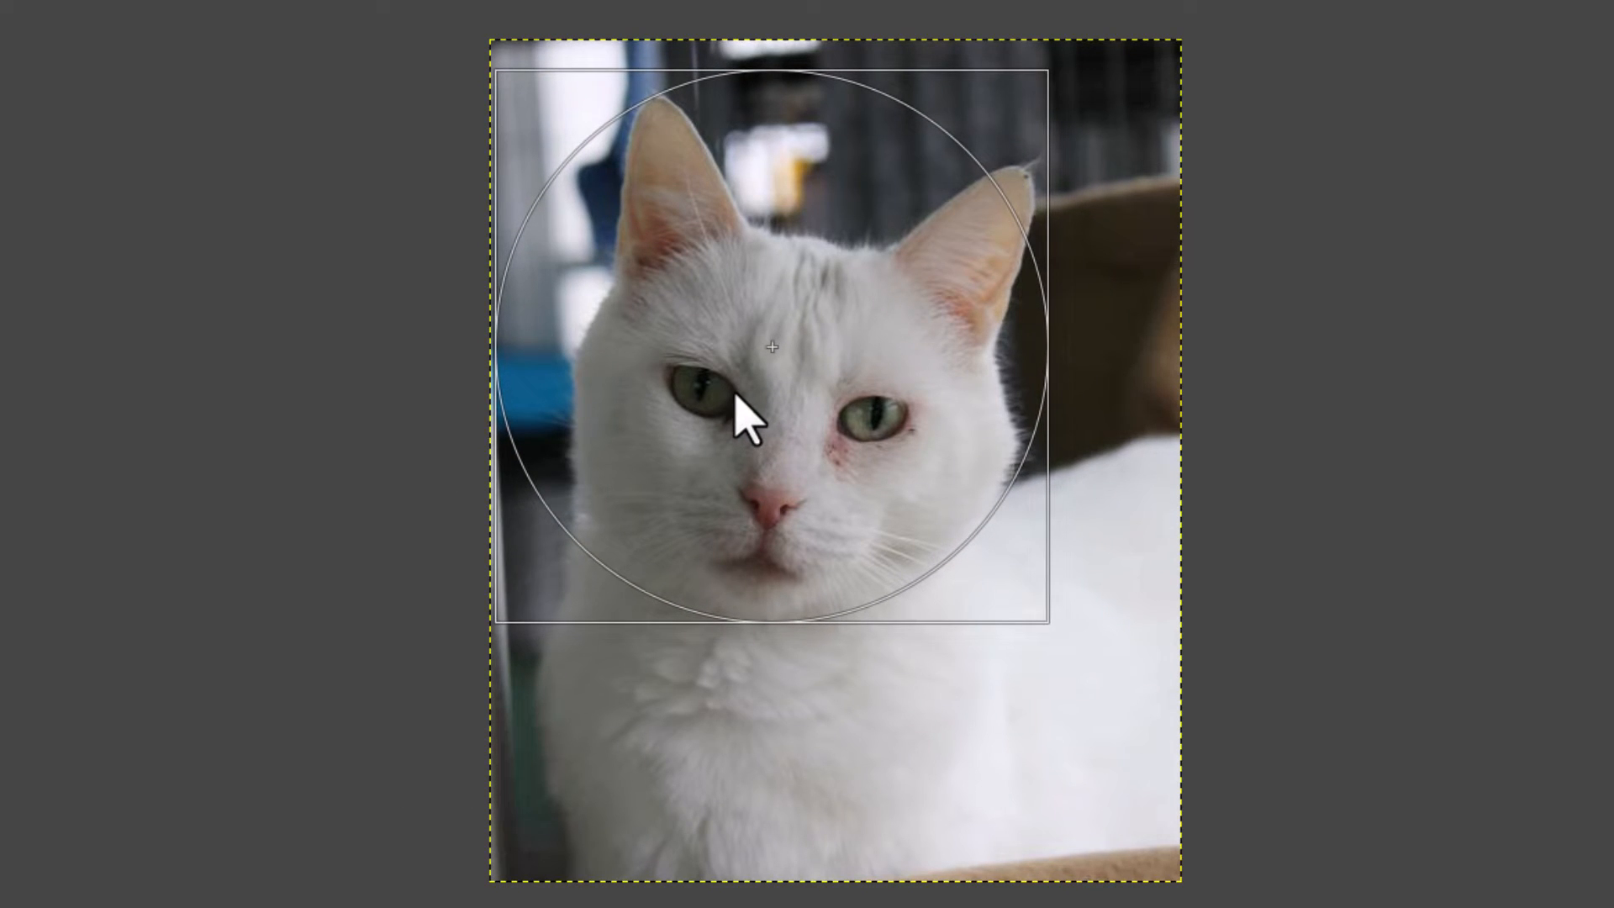
Step: Draw an elliptical selection over the cat's face and enlarge it to enclose the whole head and ears
left_click(750, 407)
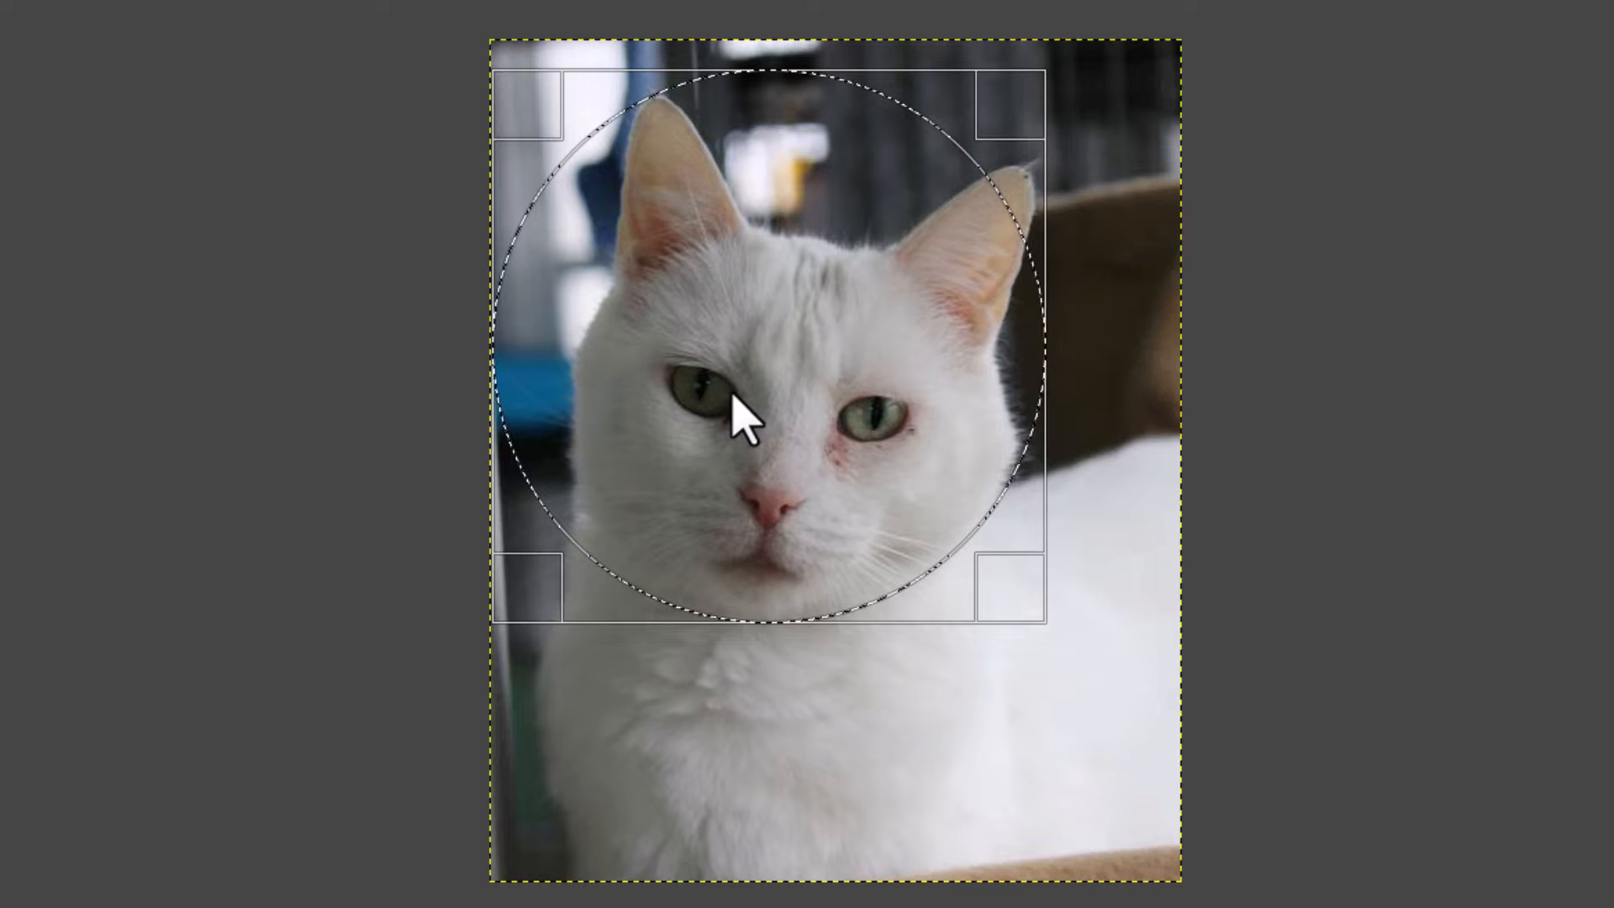
mouse_move(1049, 395)
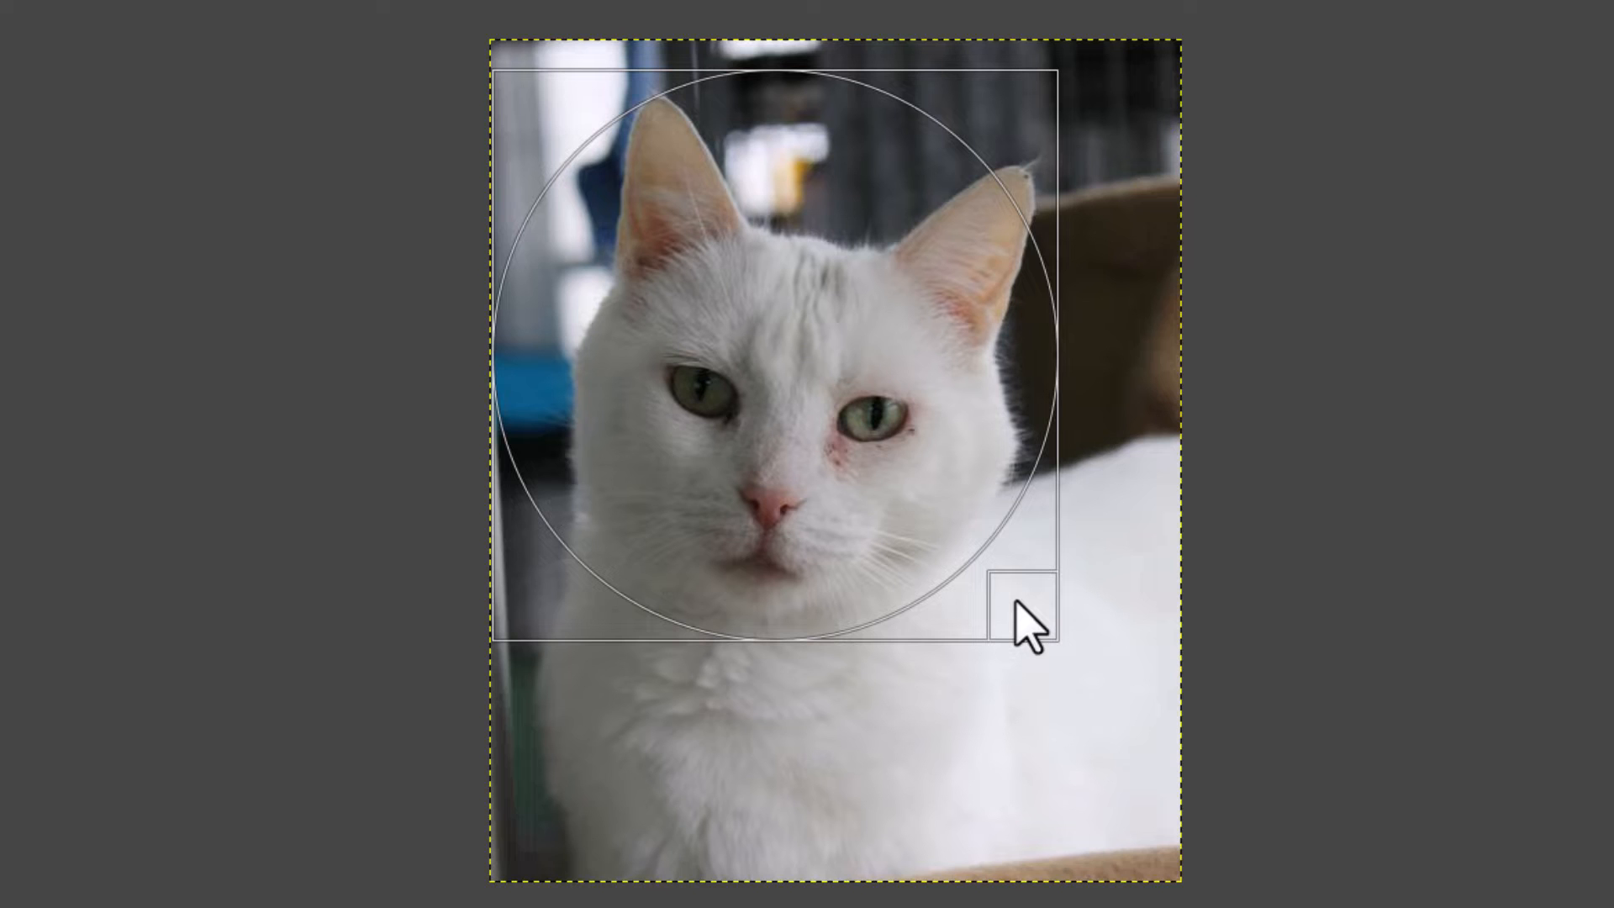
left_click_drag(1024, 627, 1066, 669)
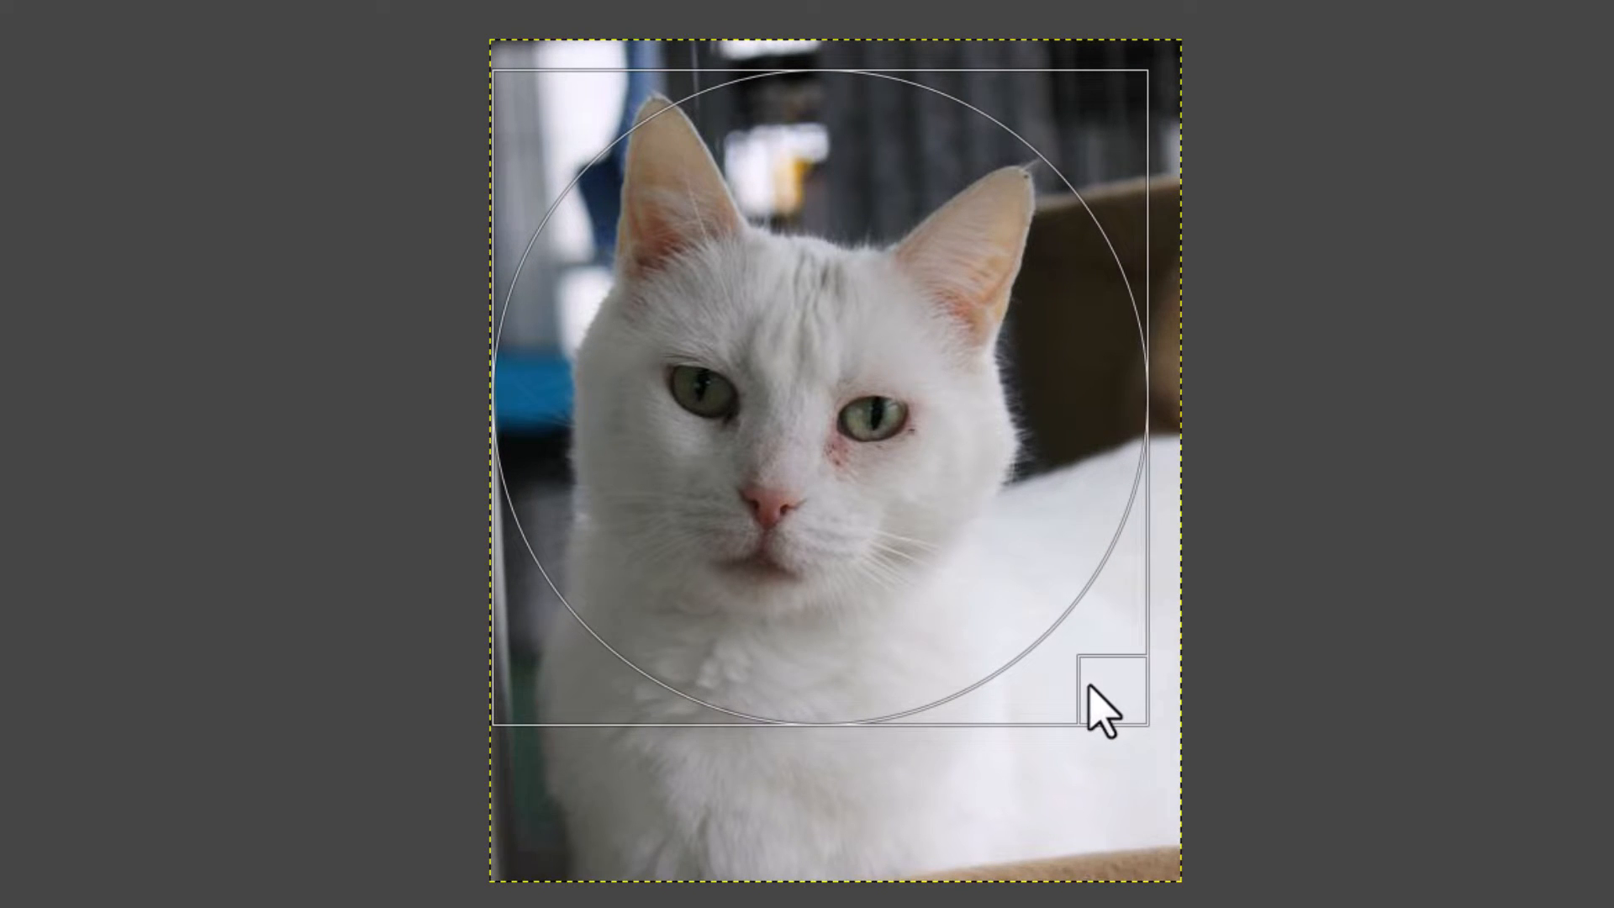
left_click_drag(1106, 704, 1034, 679)
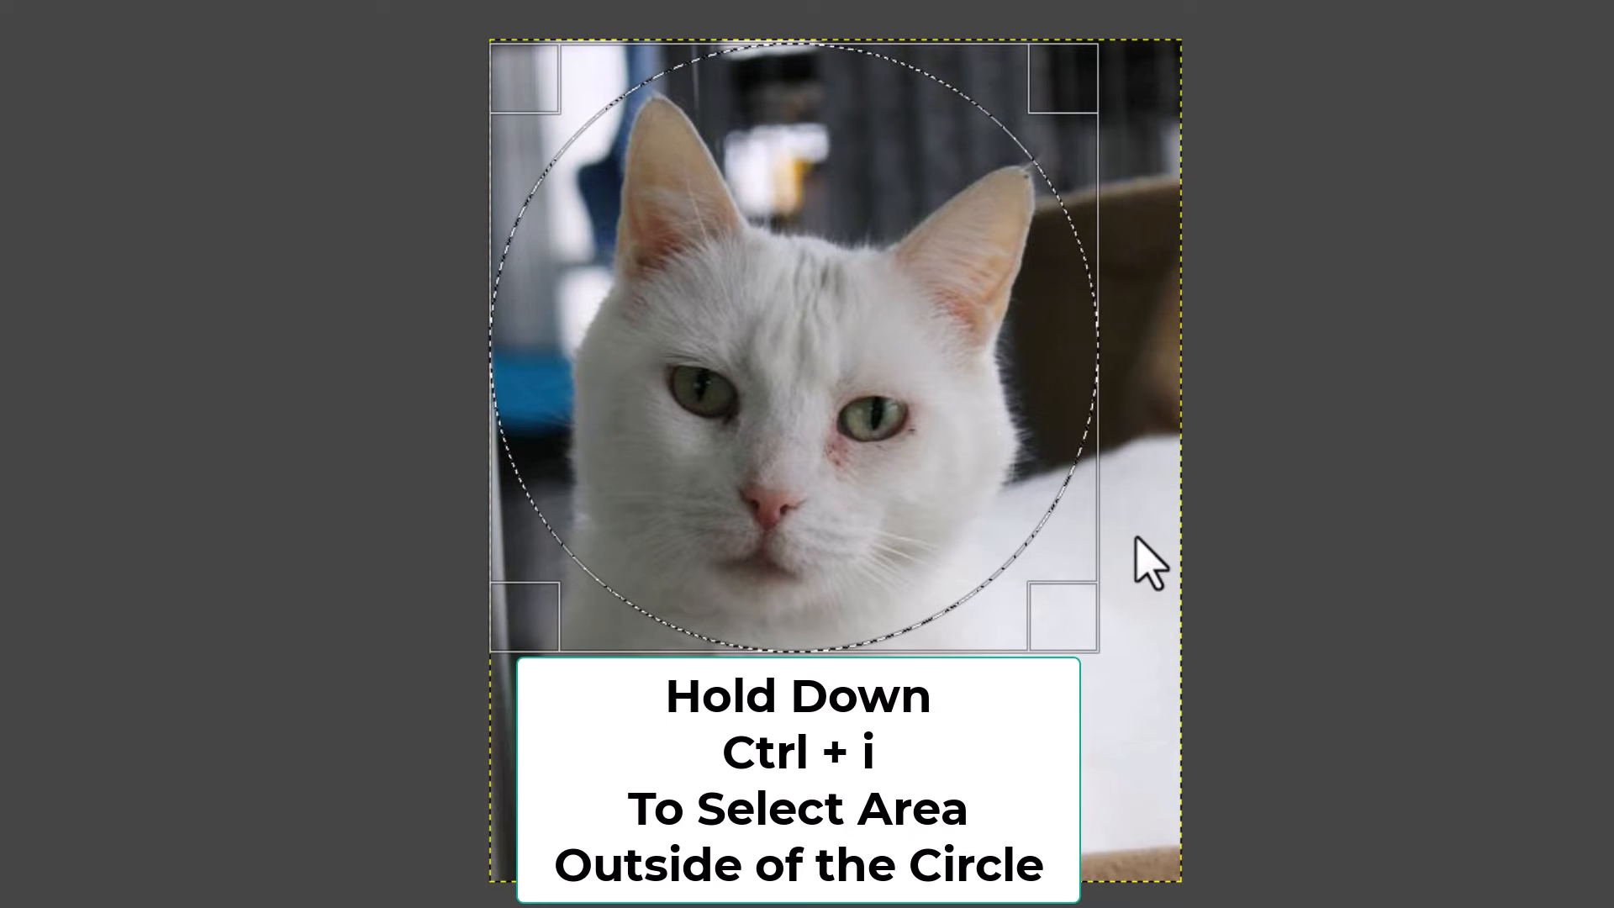
key("Ctrl+i")
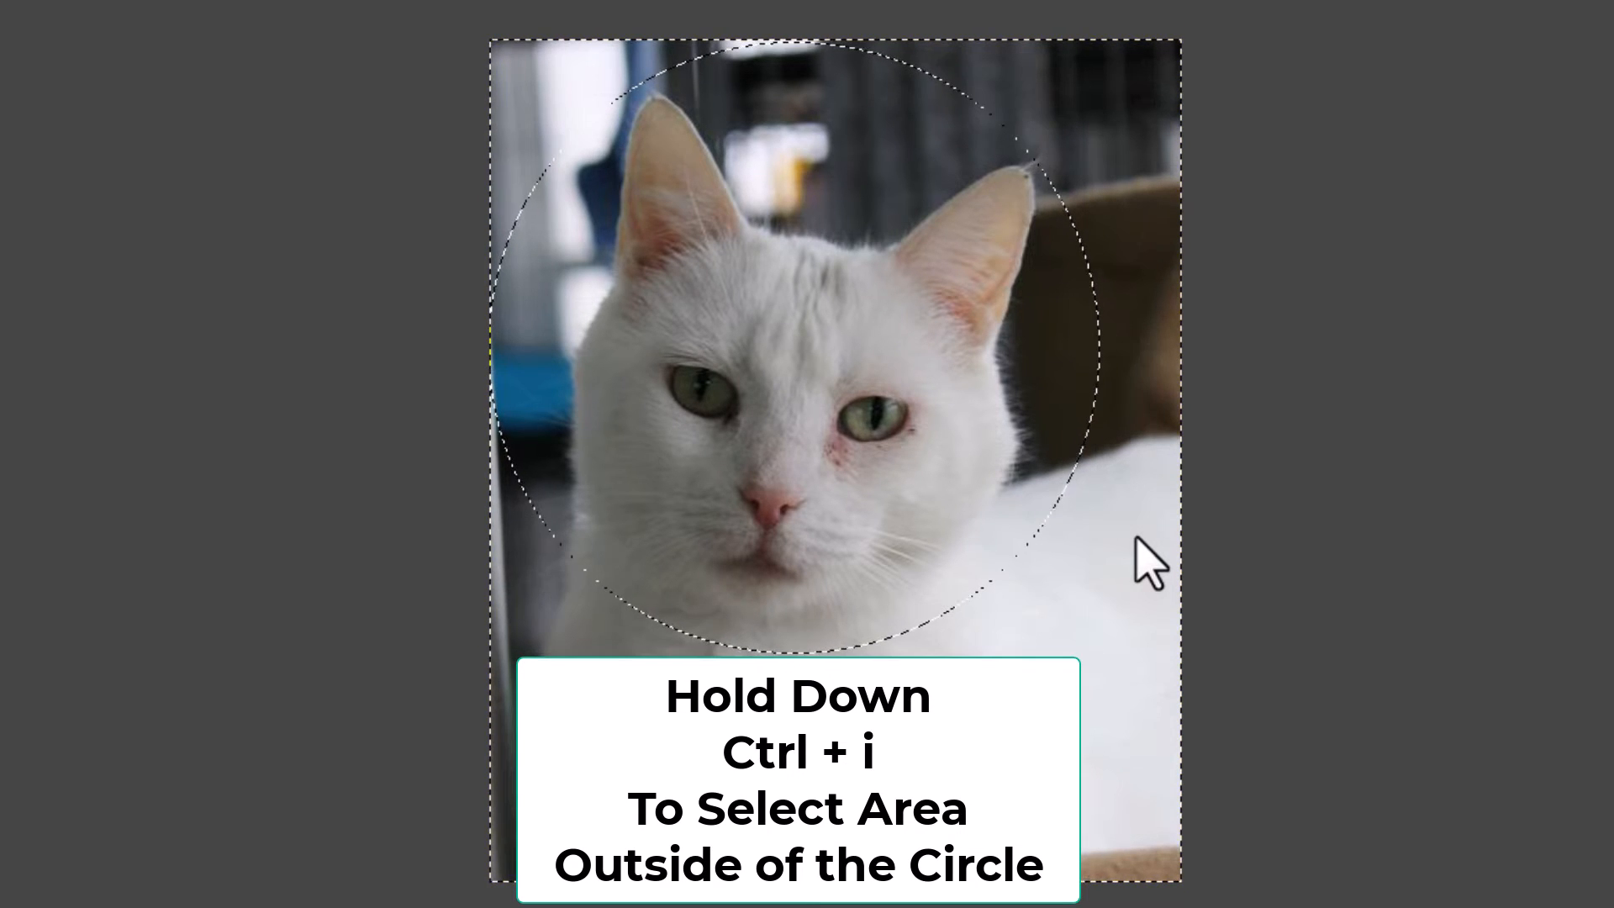
key("Ctrl+i")
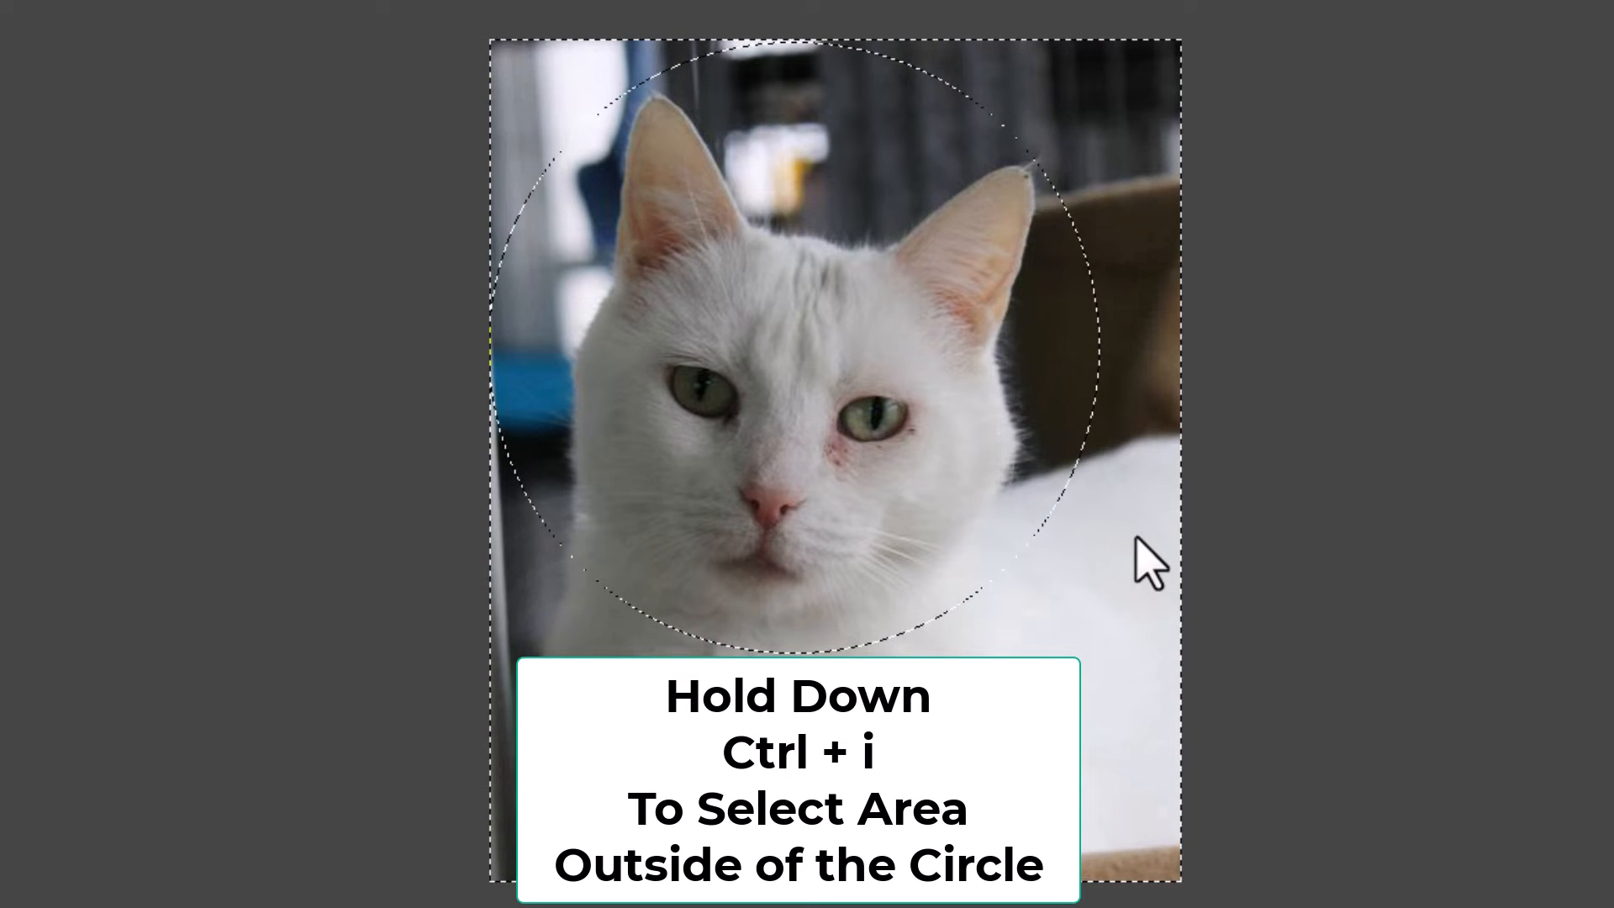
key("ctrl+i")
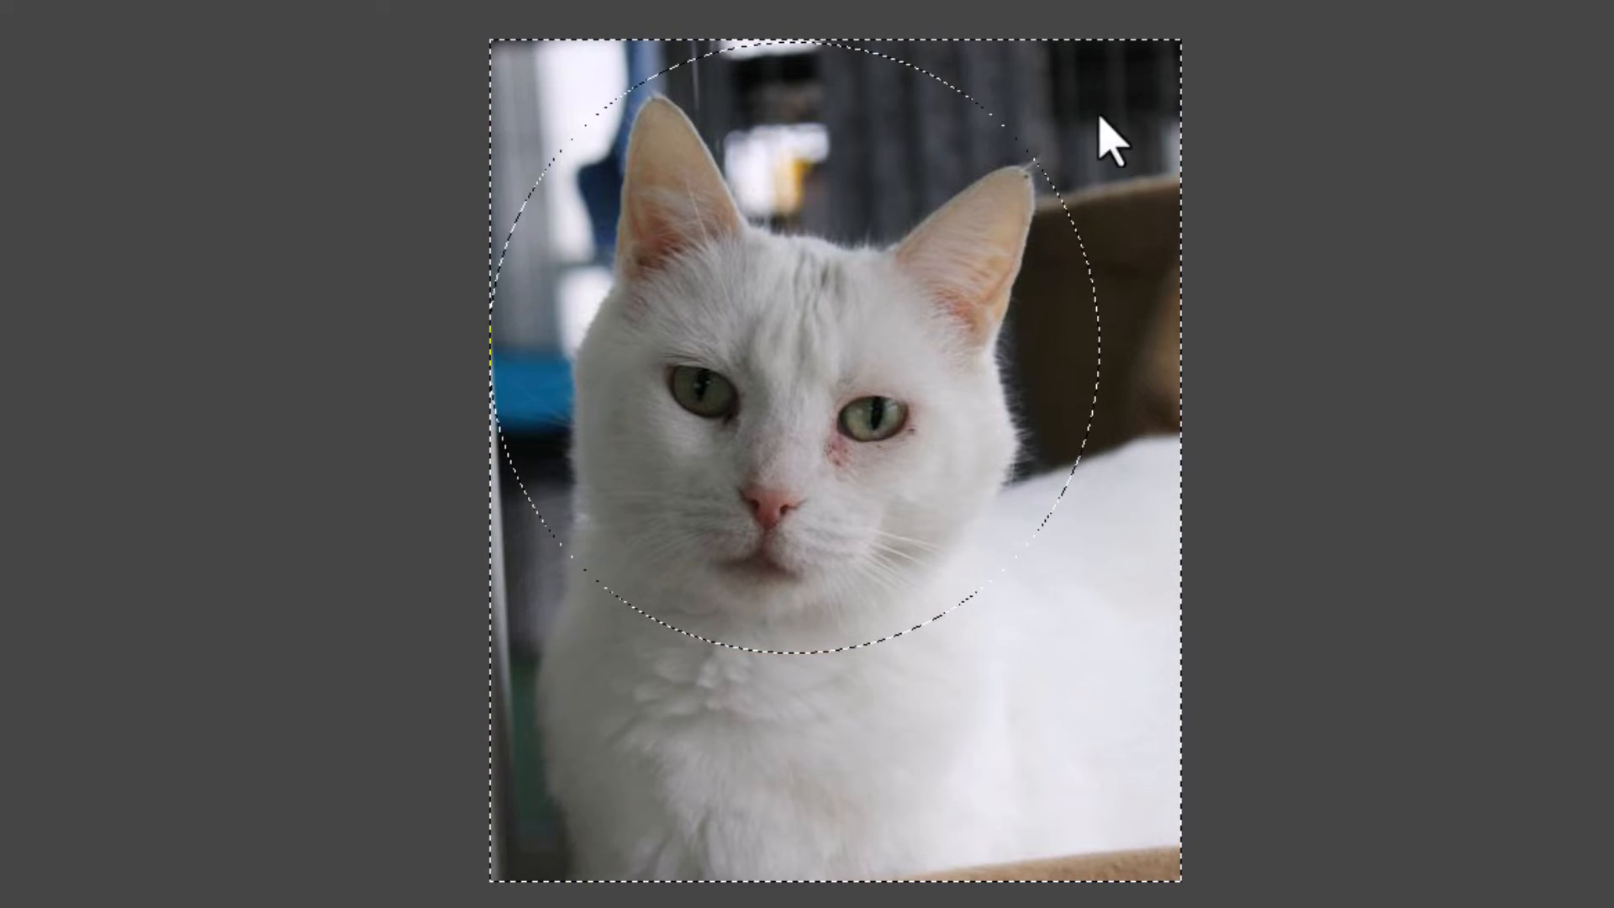
mouse_move(948, 786)
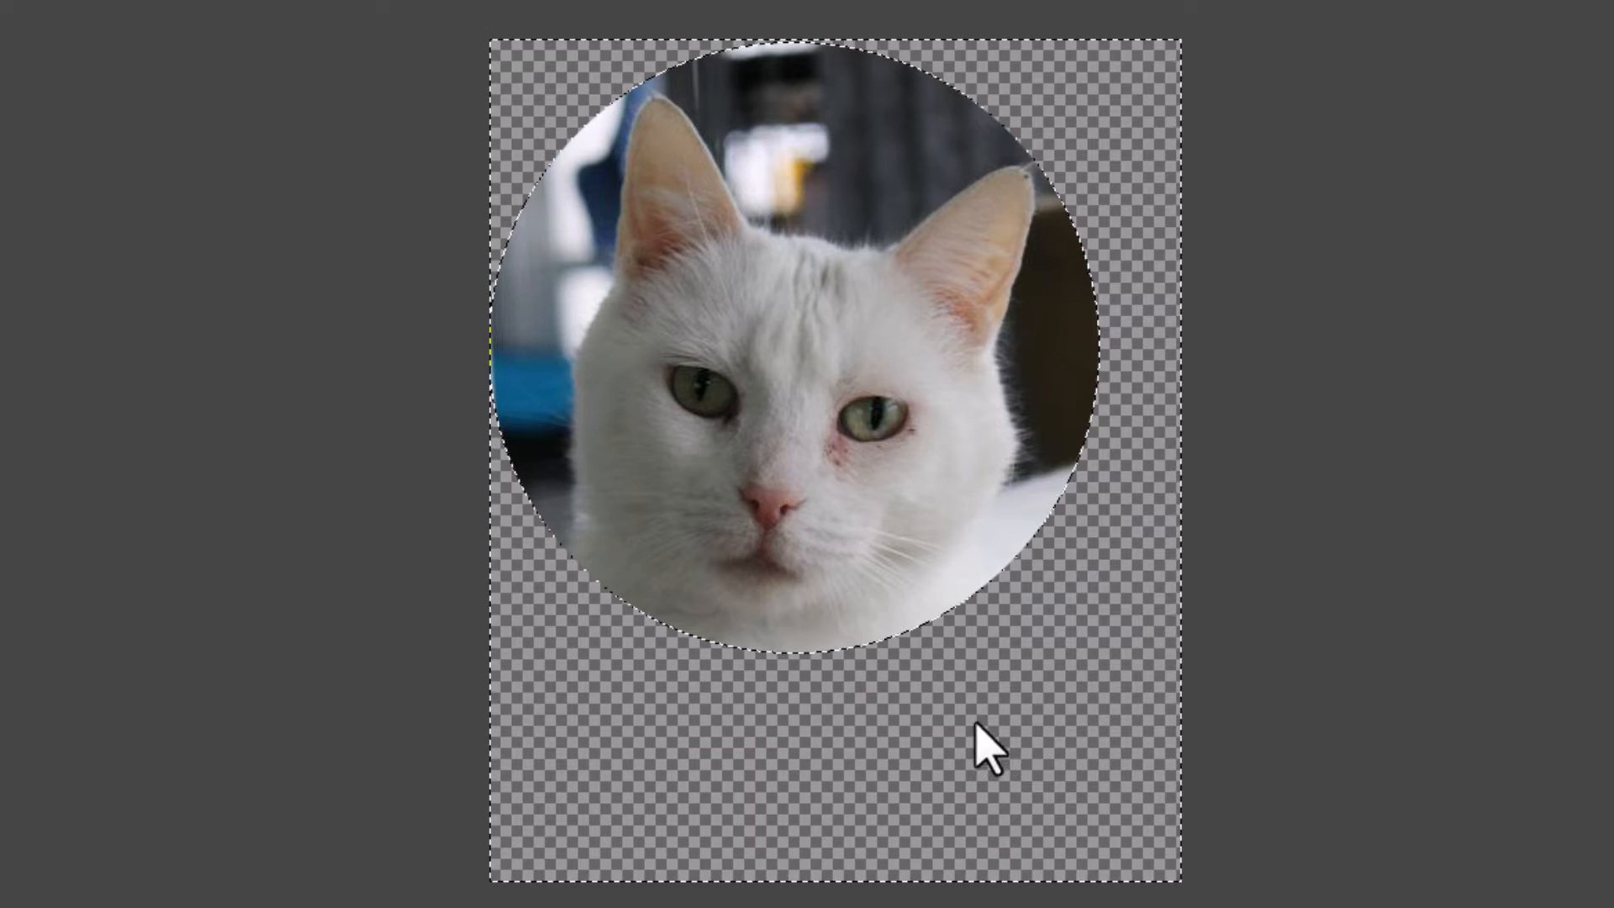
mouse_move(656, 746)
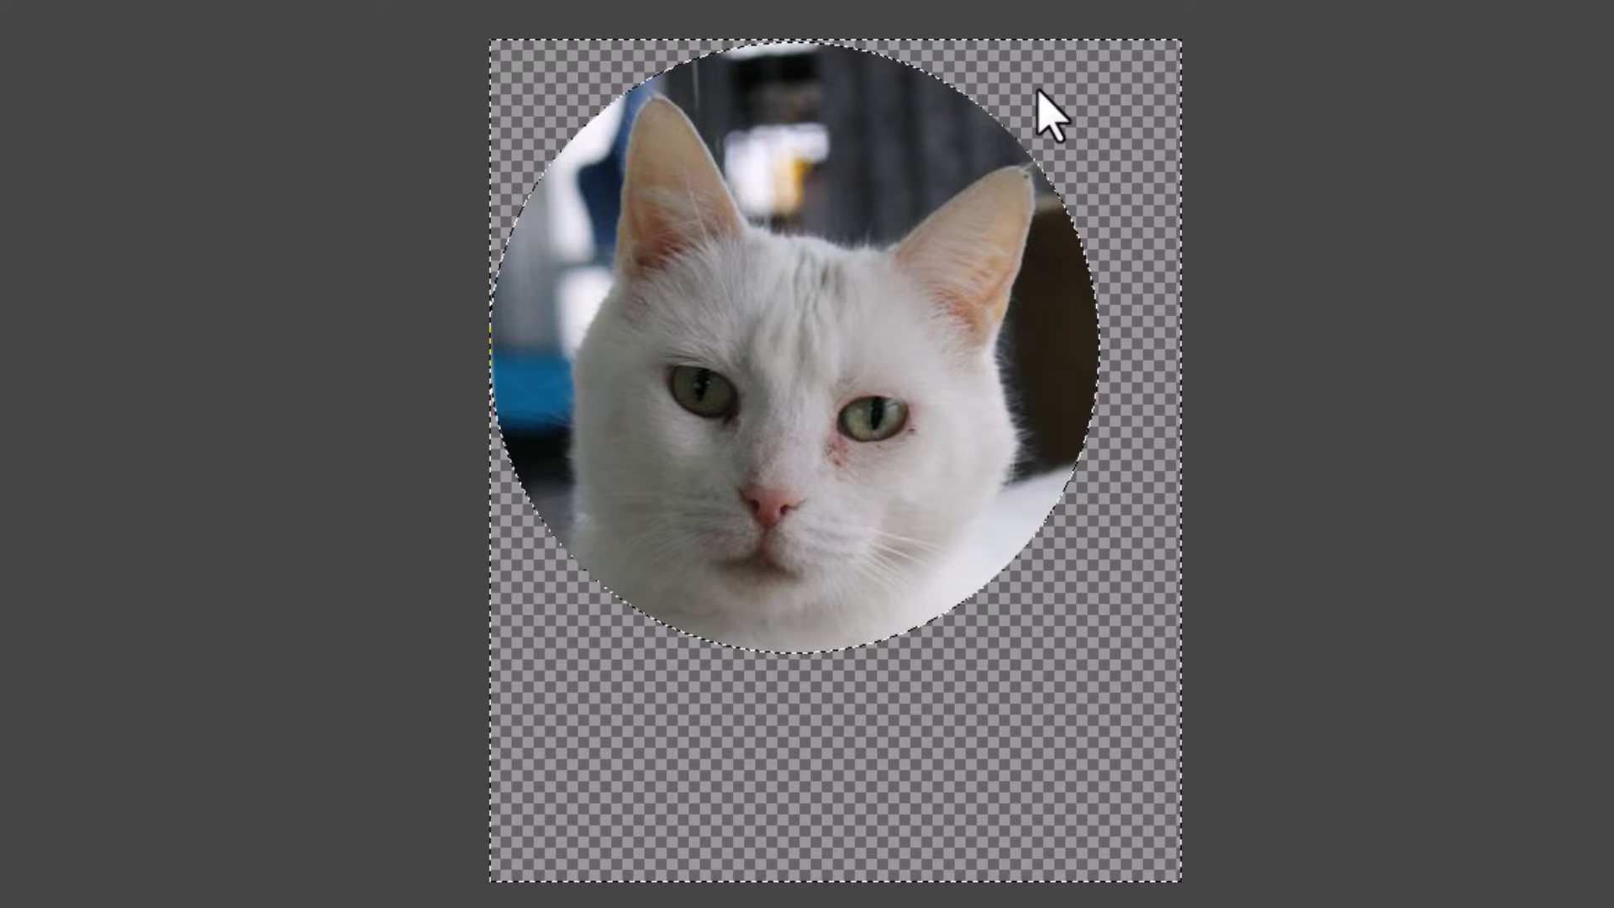
mouse_move(790, 840)
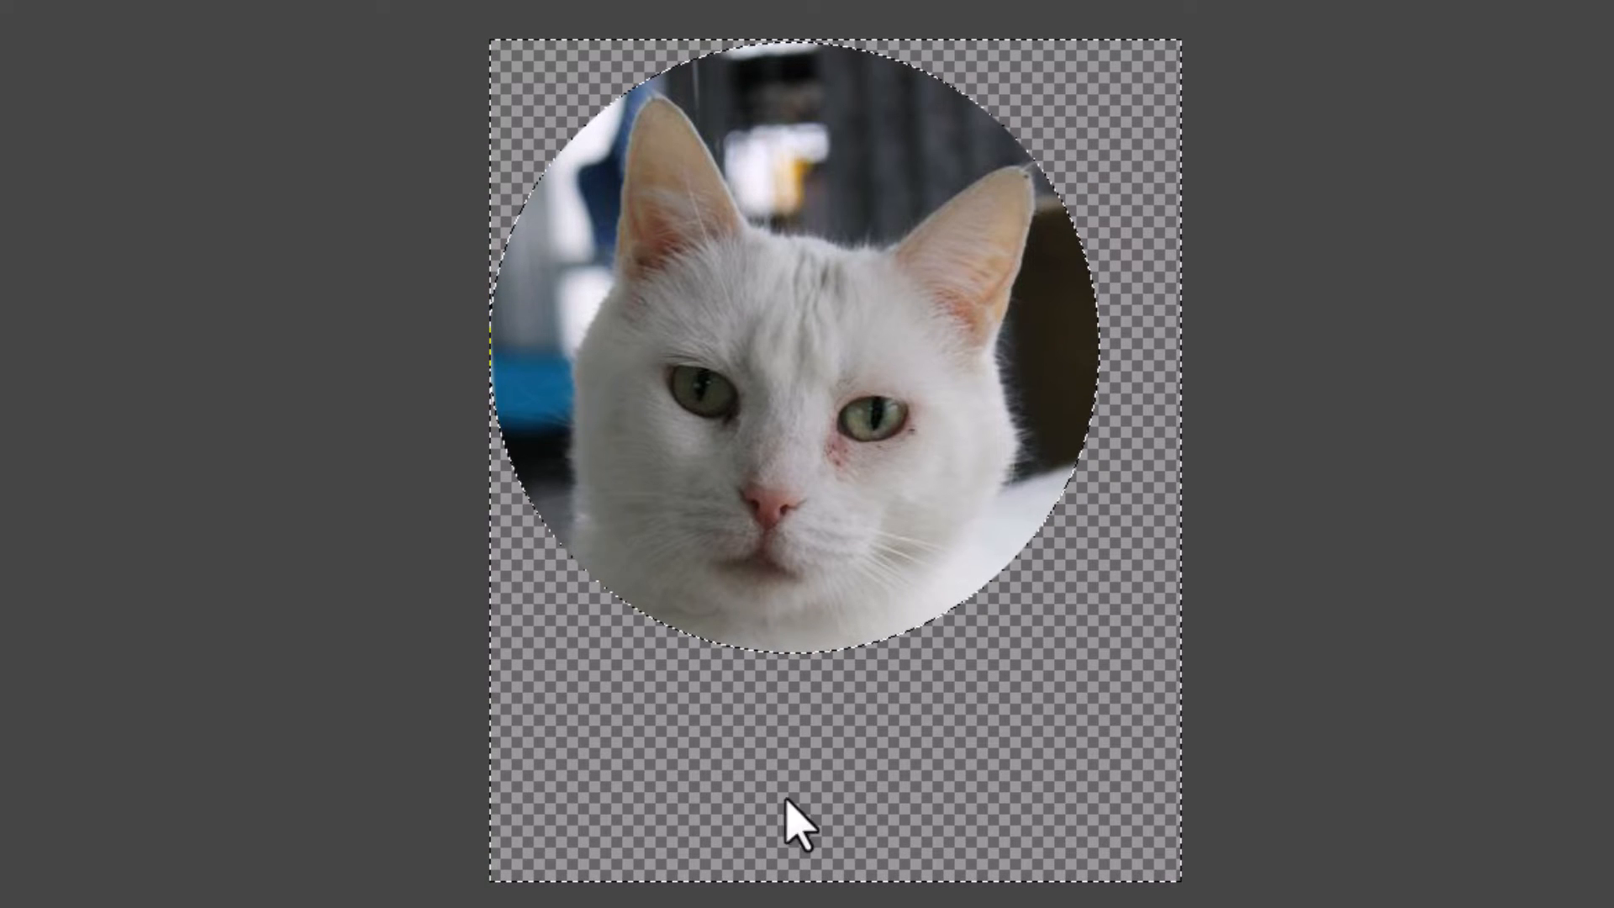
mouse_move(1162, 264)
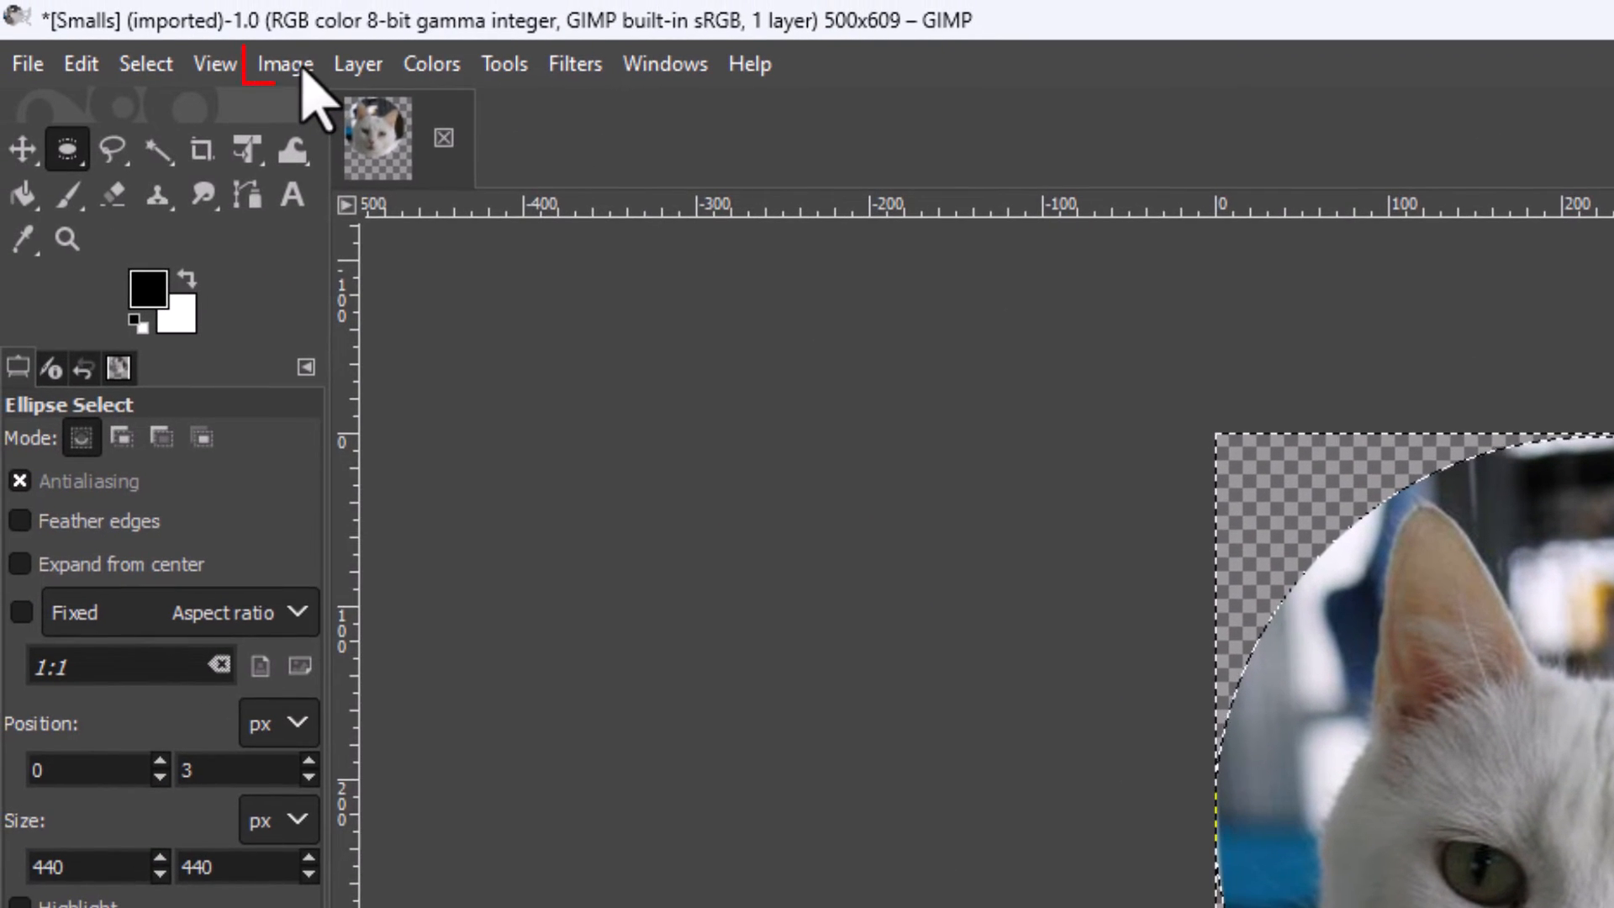
Step: Crop the canvas to content, leaving a 440×440 circular cat image
left_click(284, 64)
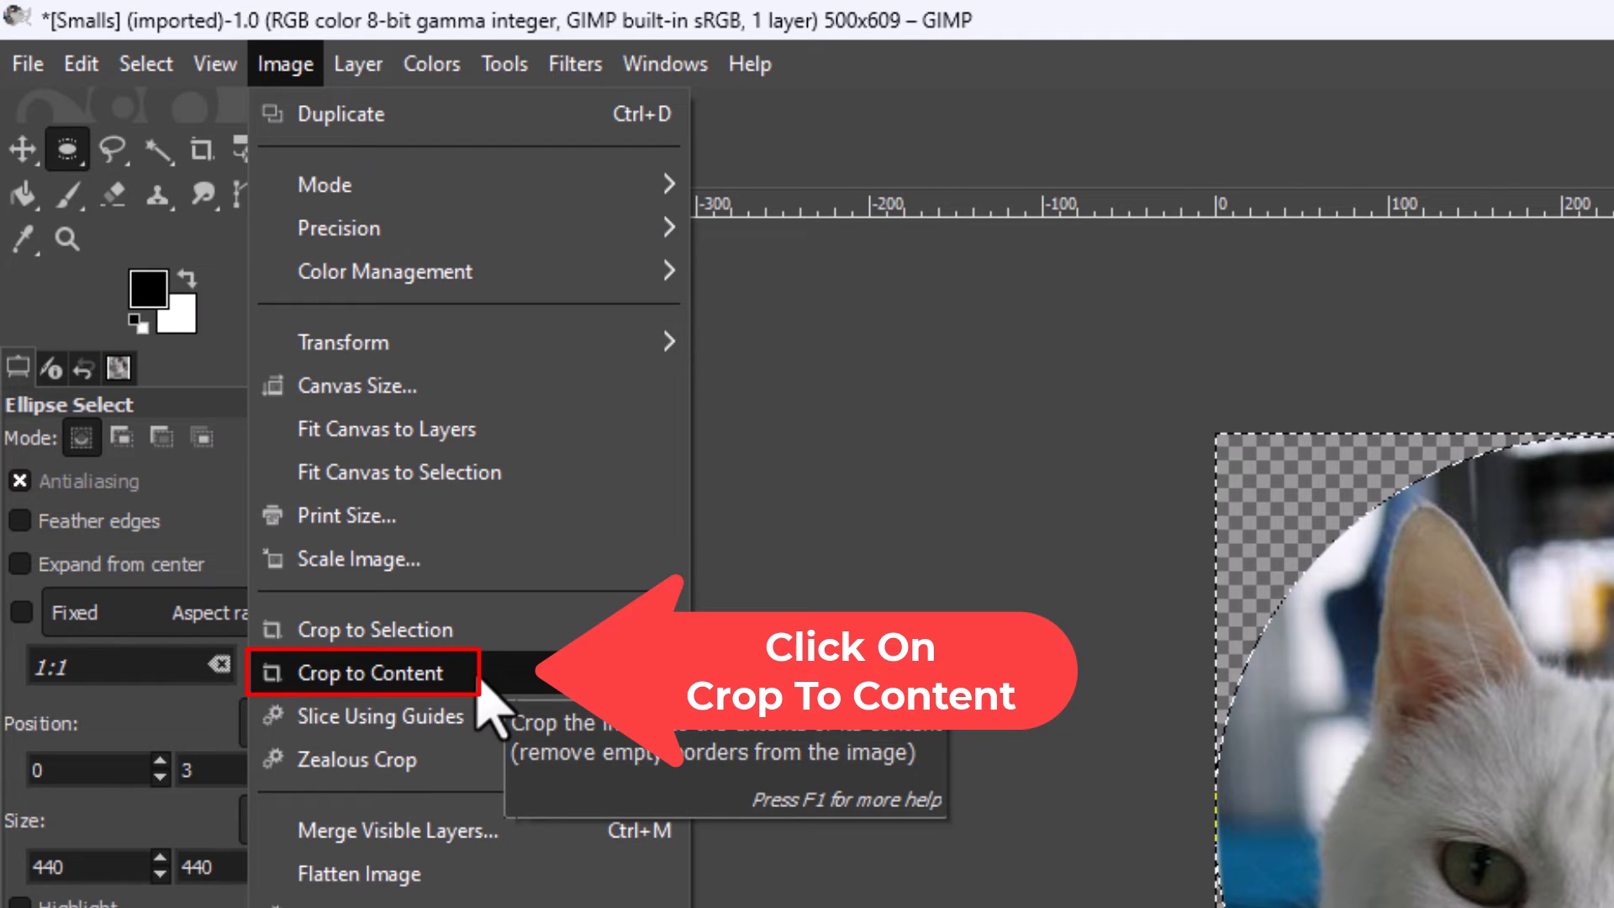
left_click(373, 672)
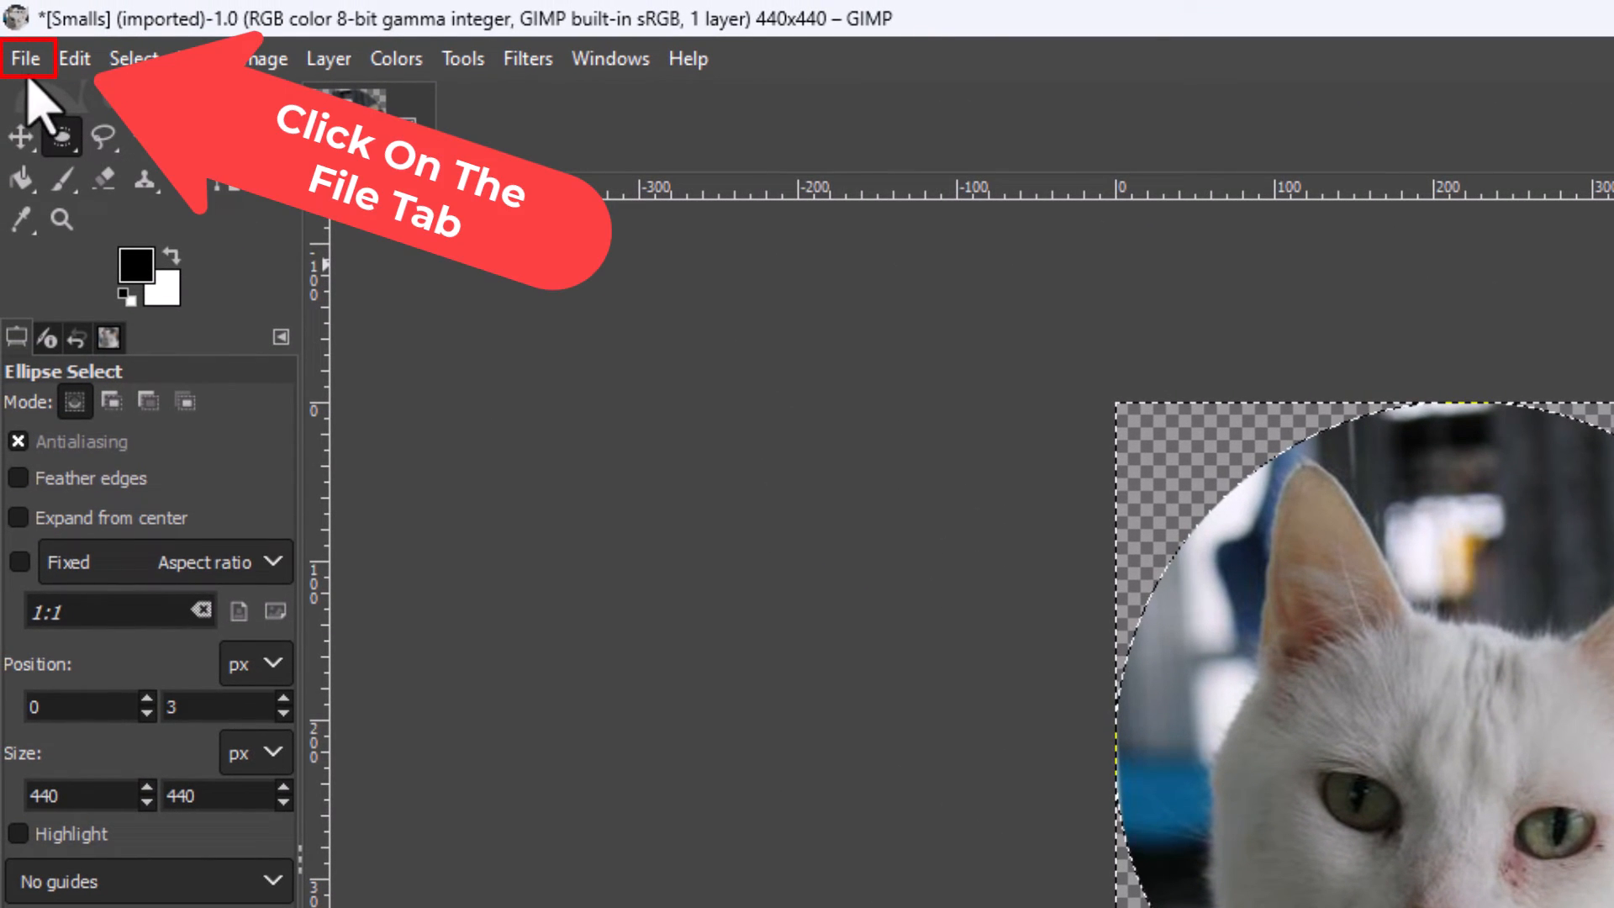
Step: Start Export As and choose Pictures as the destination folder
left_click(28, 57)
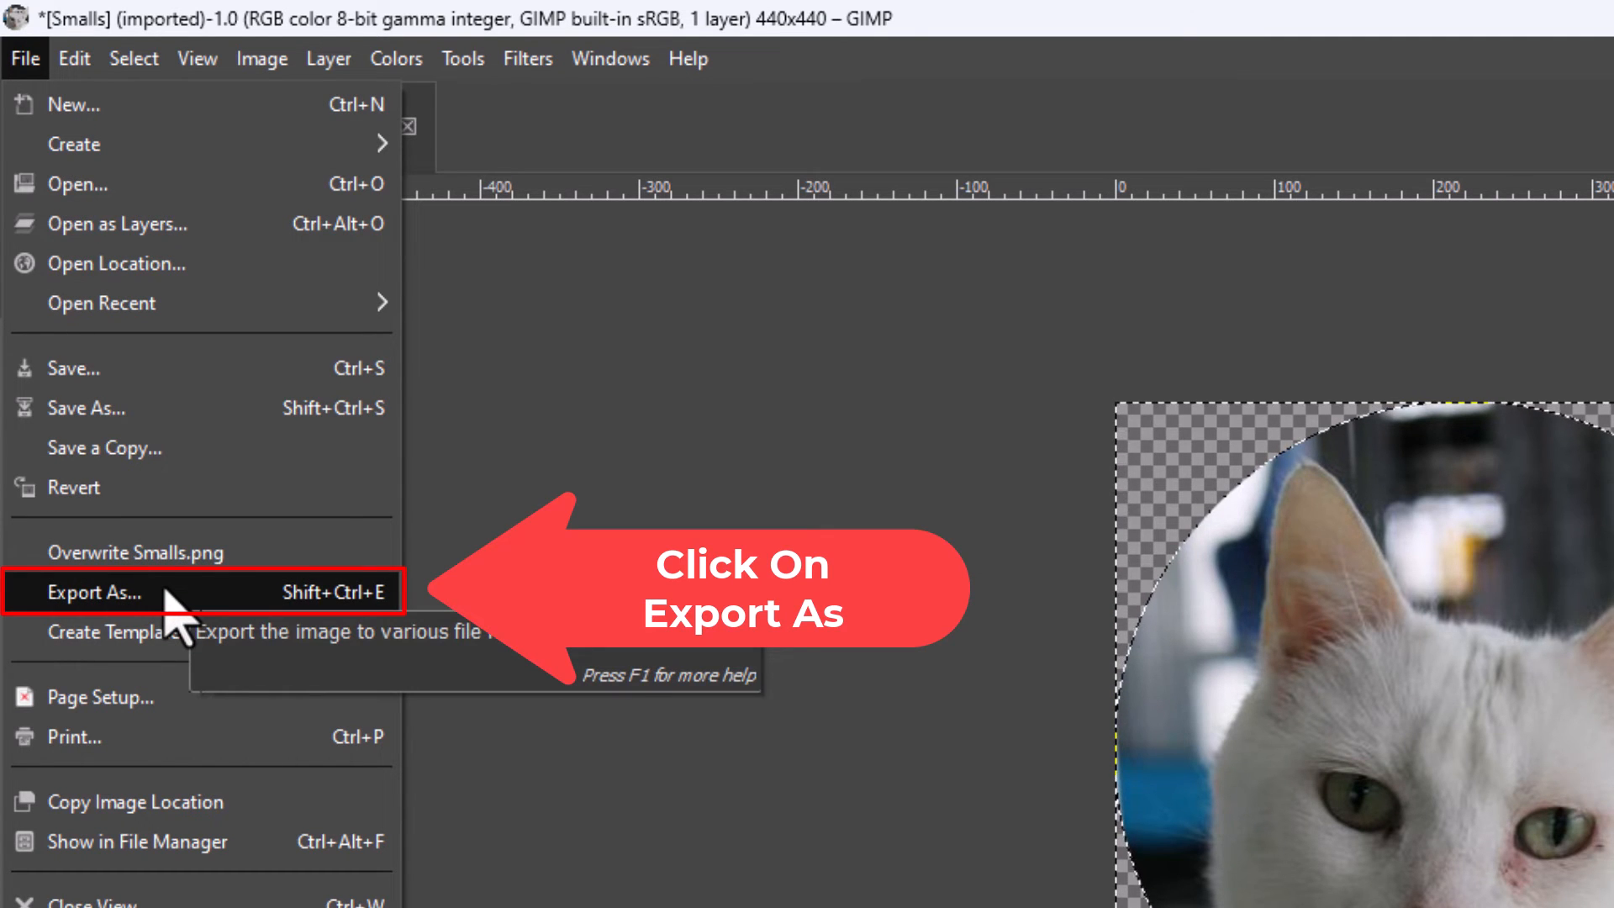
left_click(94, 592)
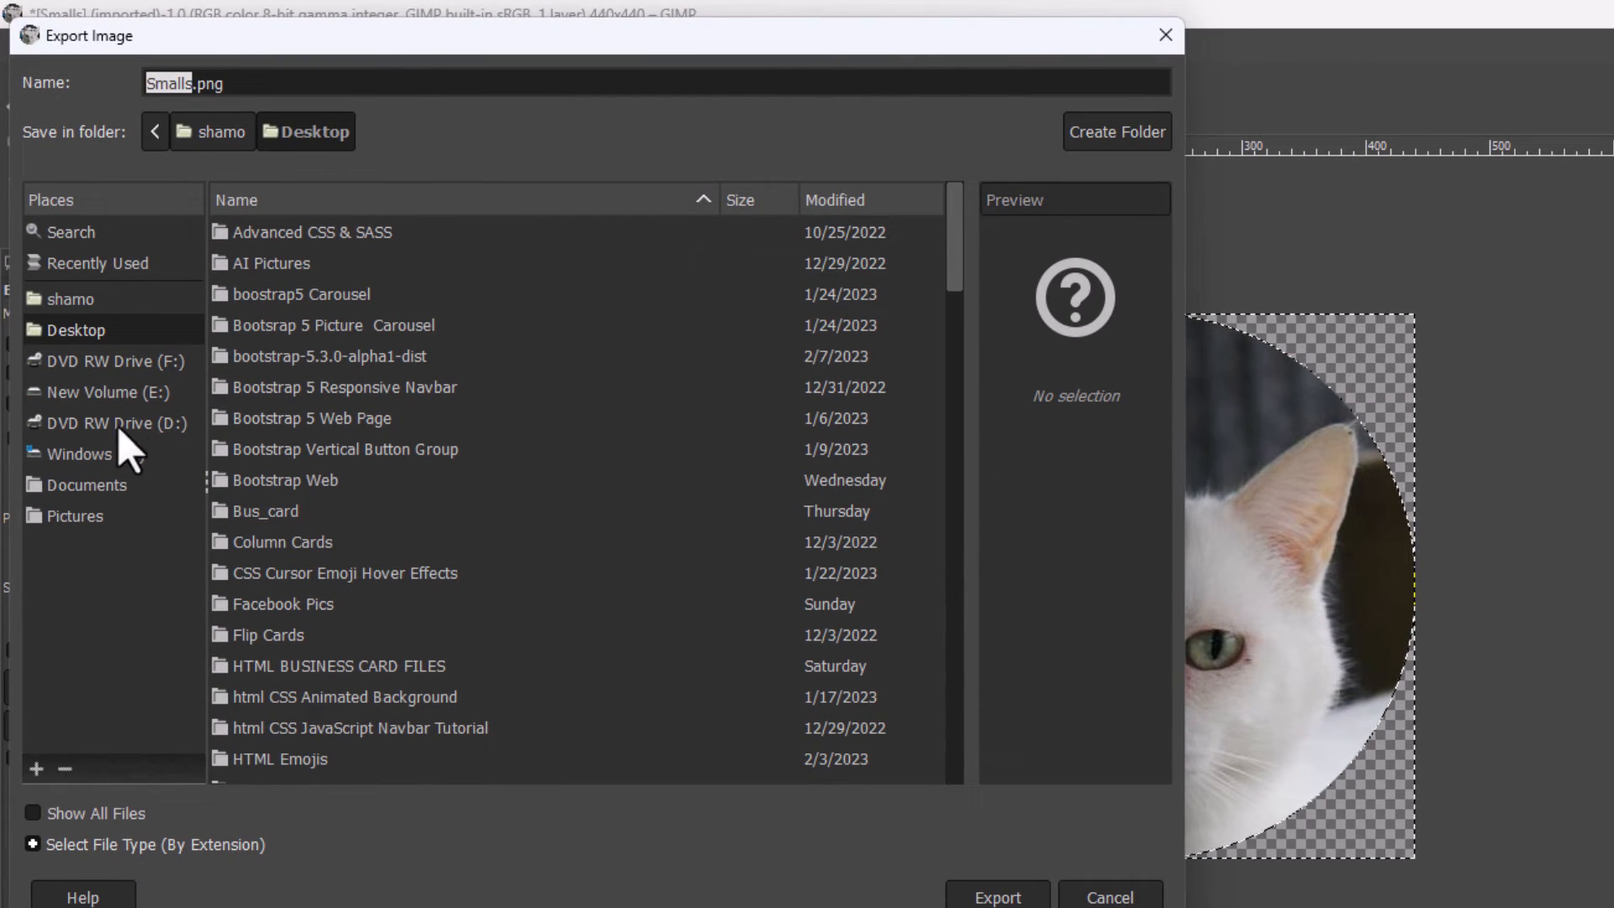
mouse_move(121, 505)
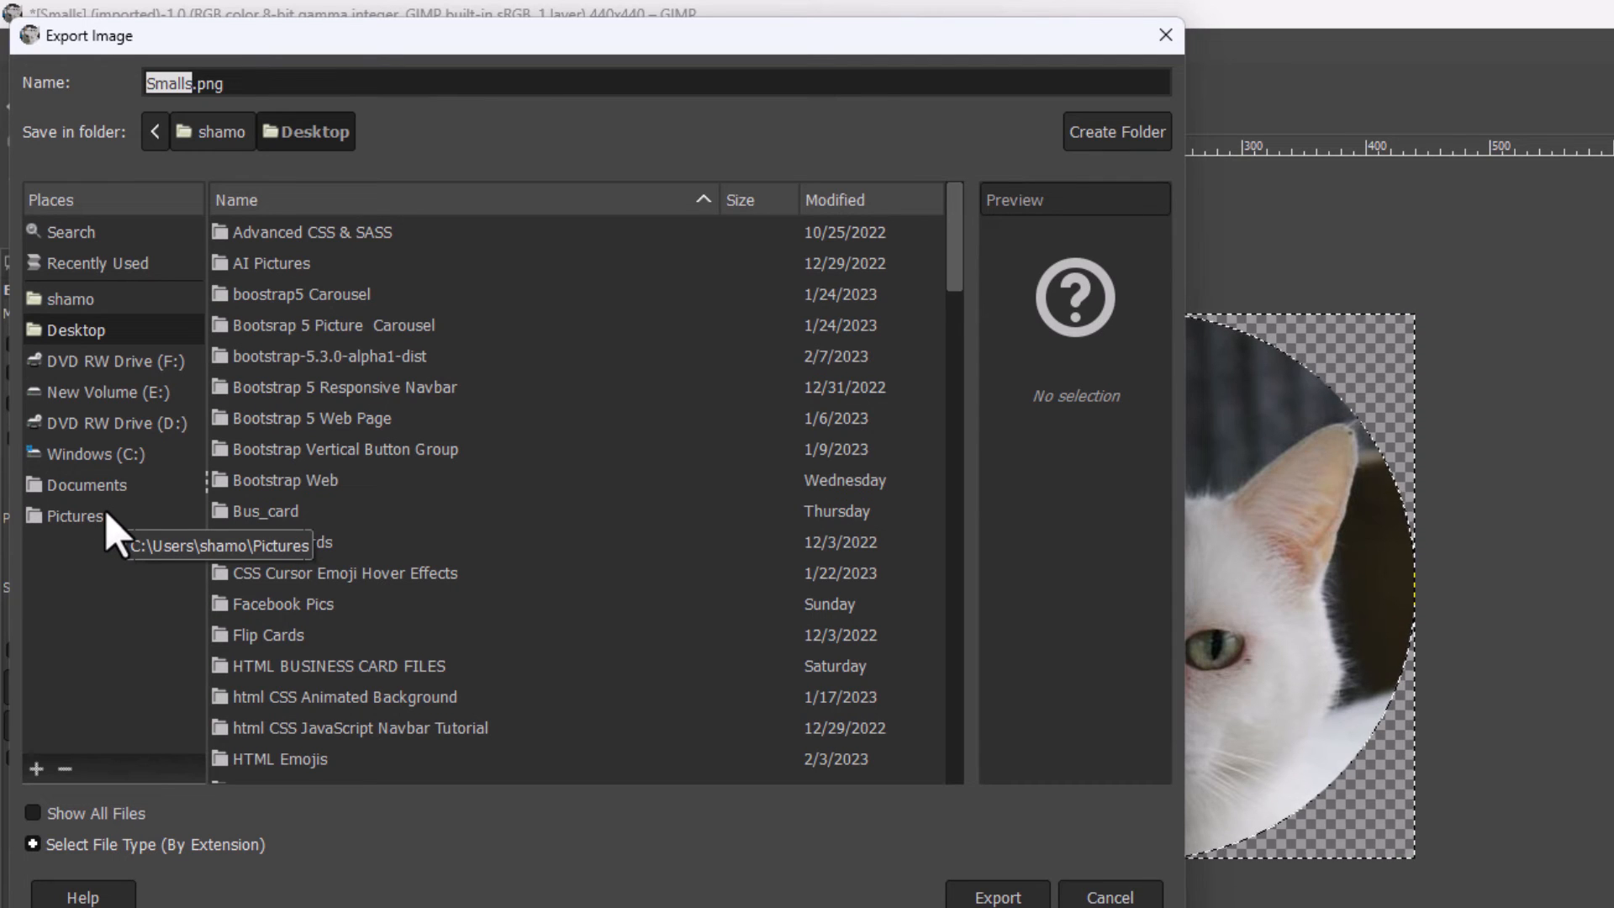
left_click(74, 516)
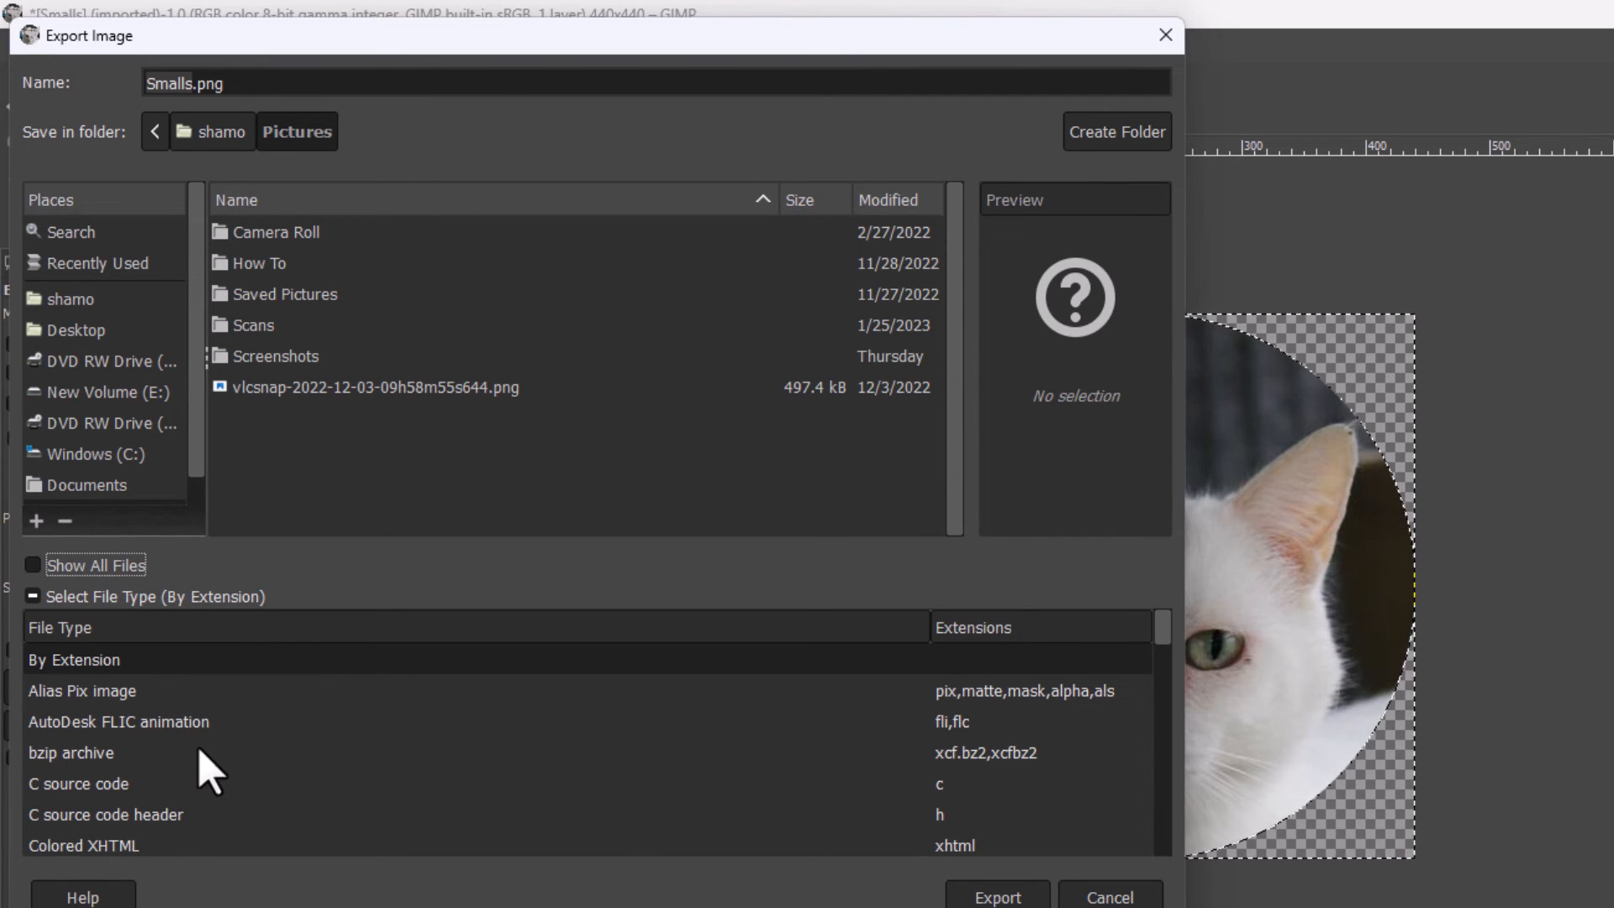
Step: Set the export file type to PNG image
left_click(70, 753)
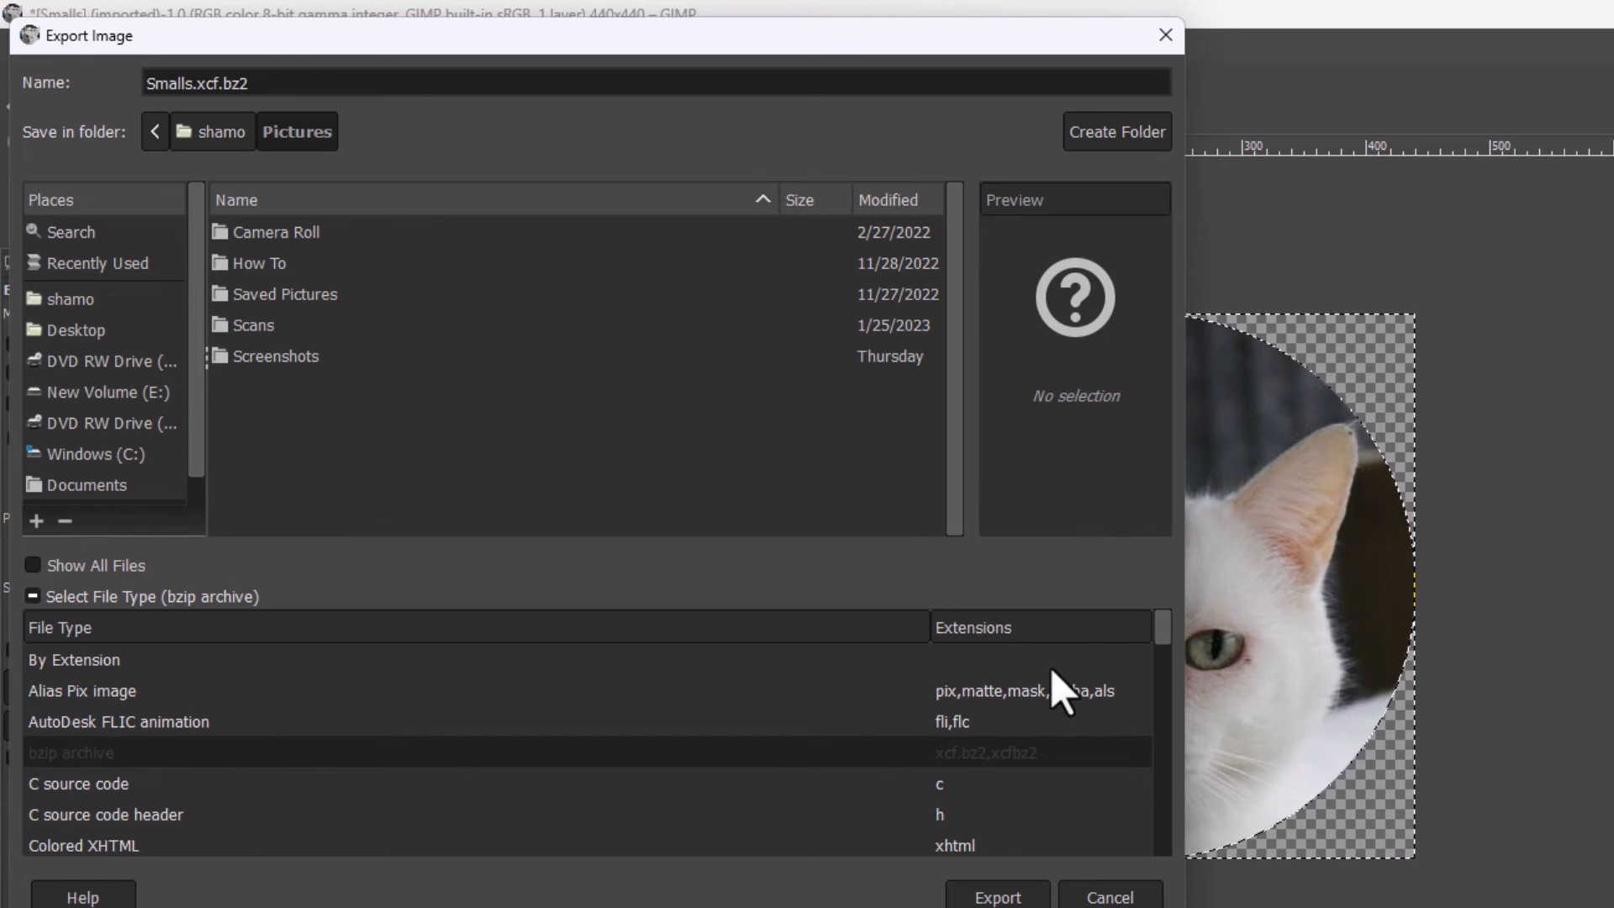
scroll("down", 3)
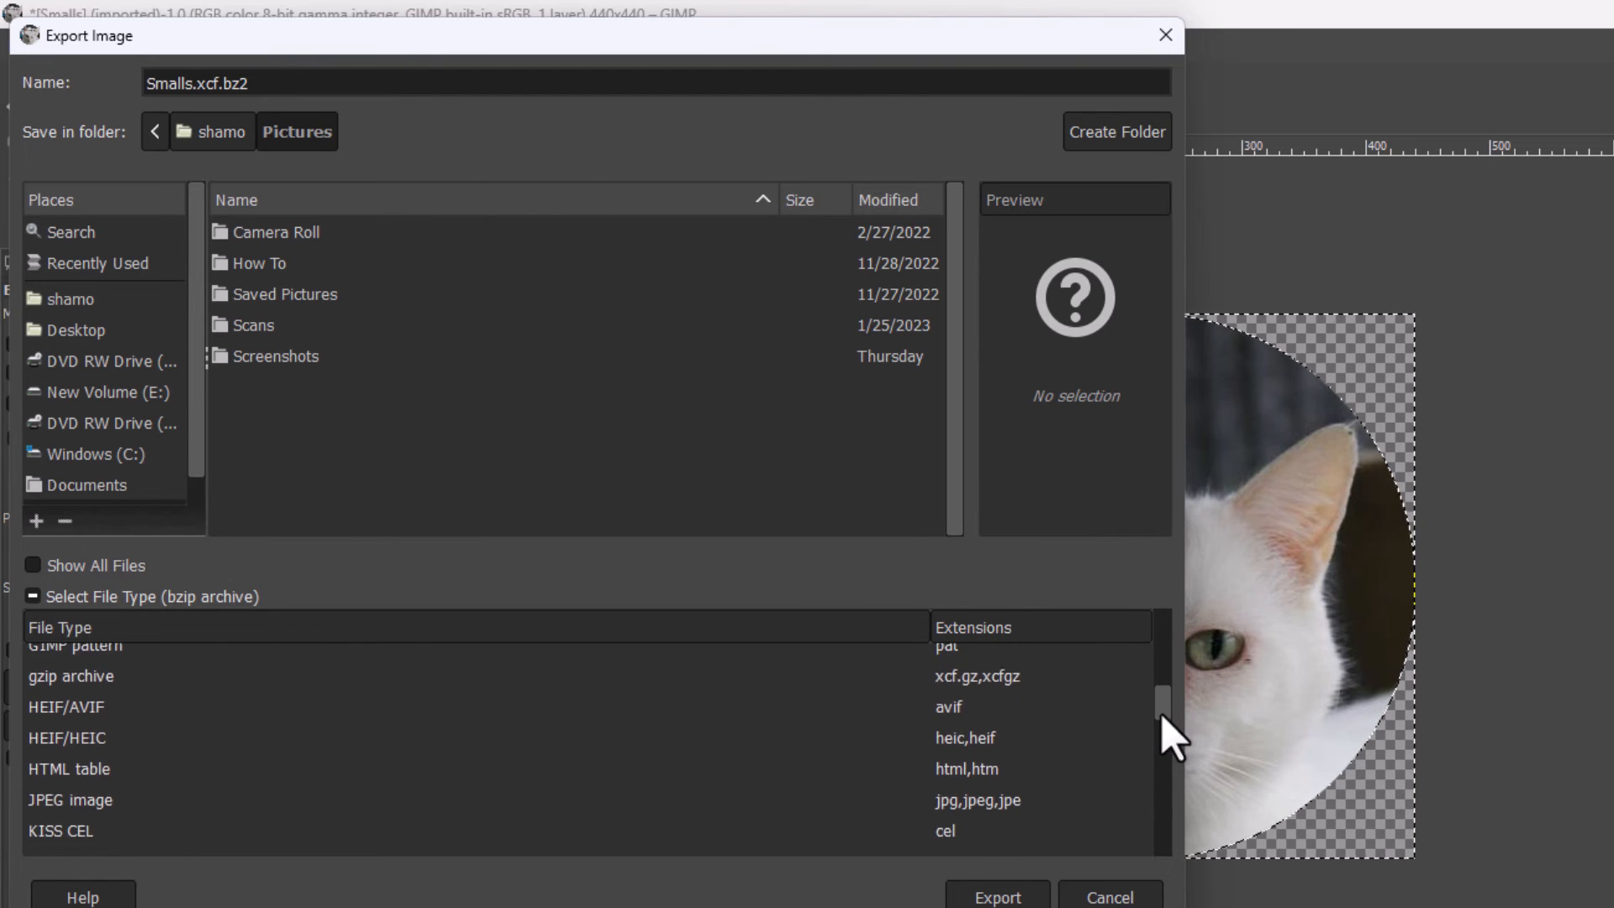
scroll("down", 3)
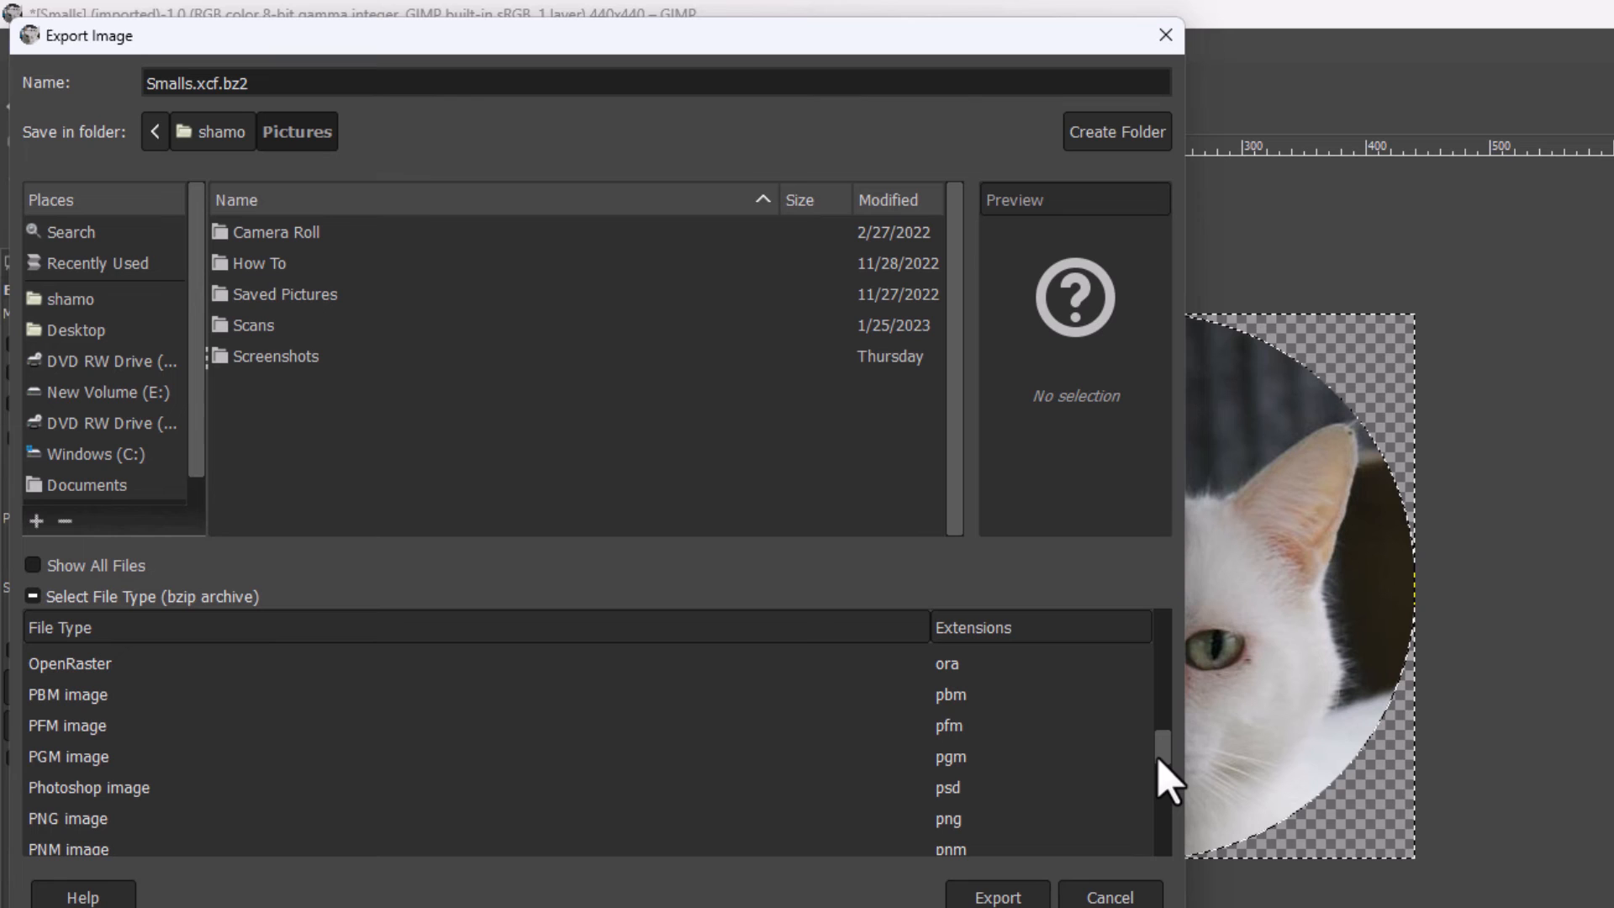
scroll("down", 3)
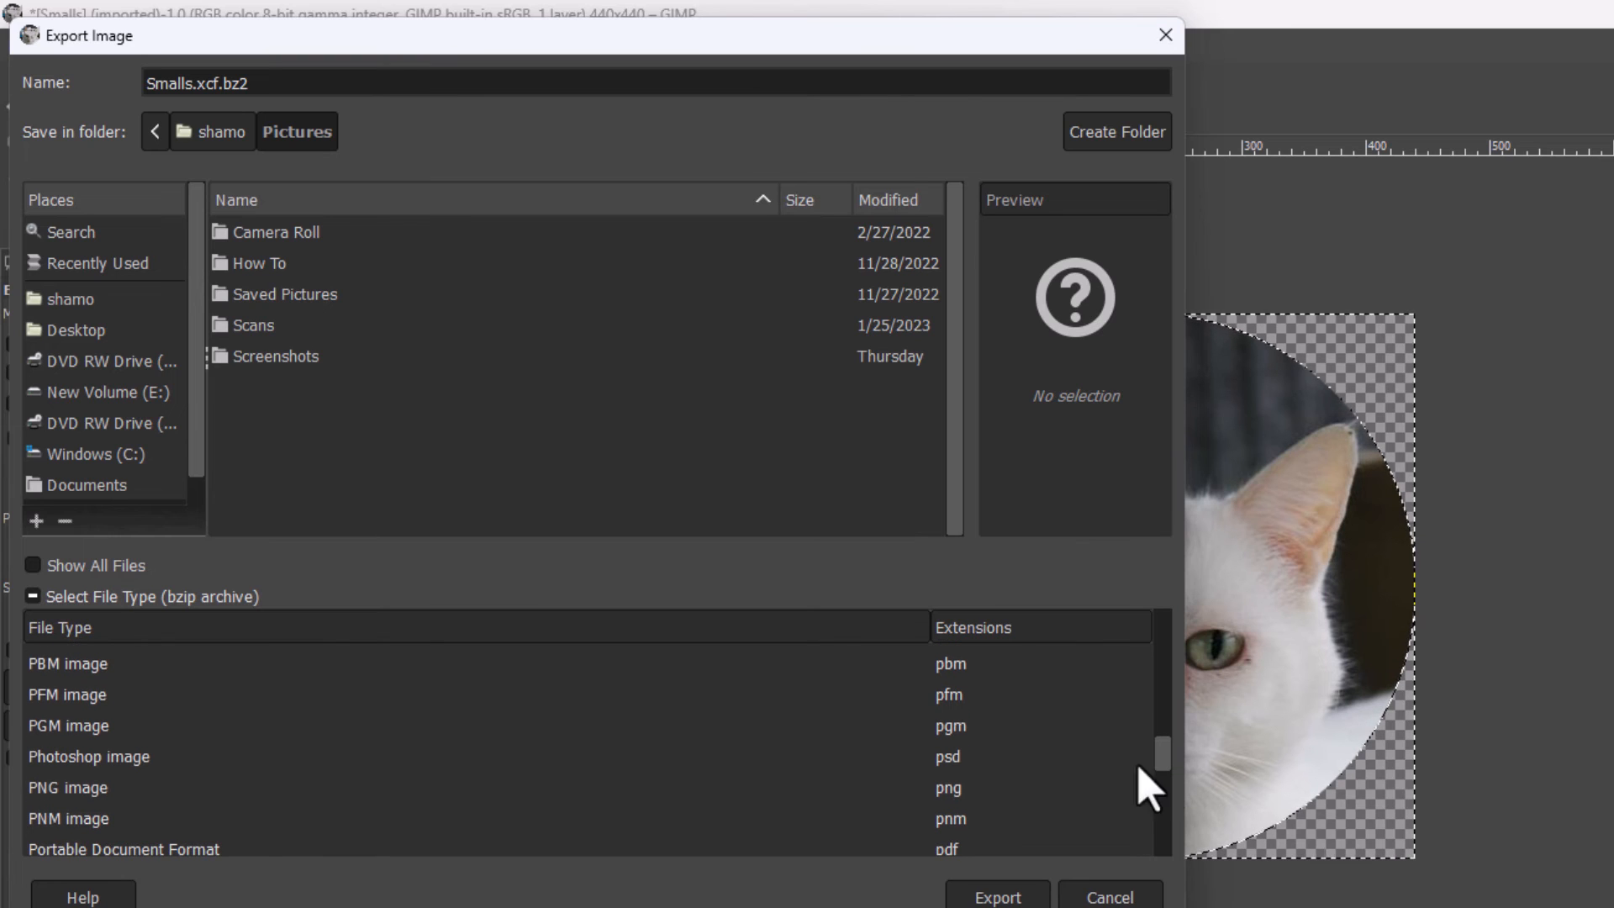
left_click(65, 786)
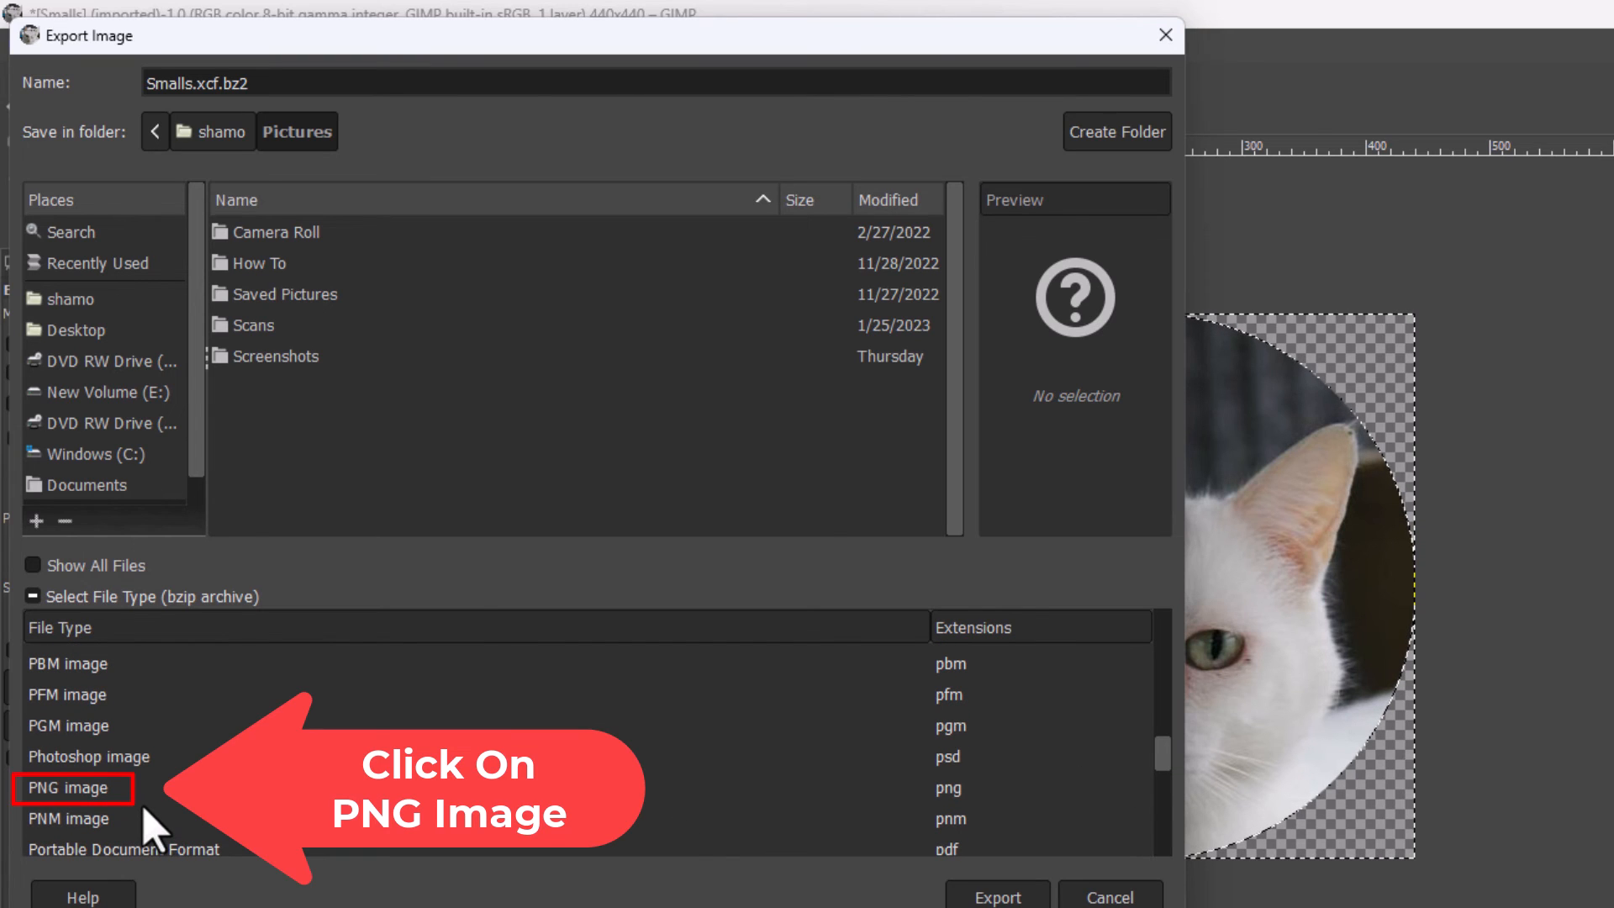
left_click(68, 789)
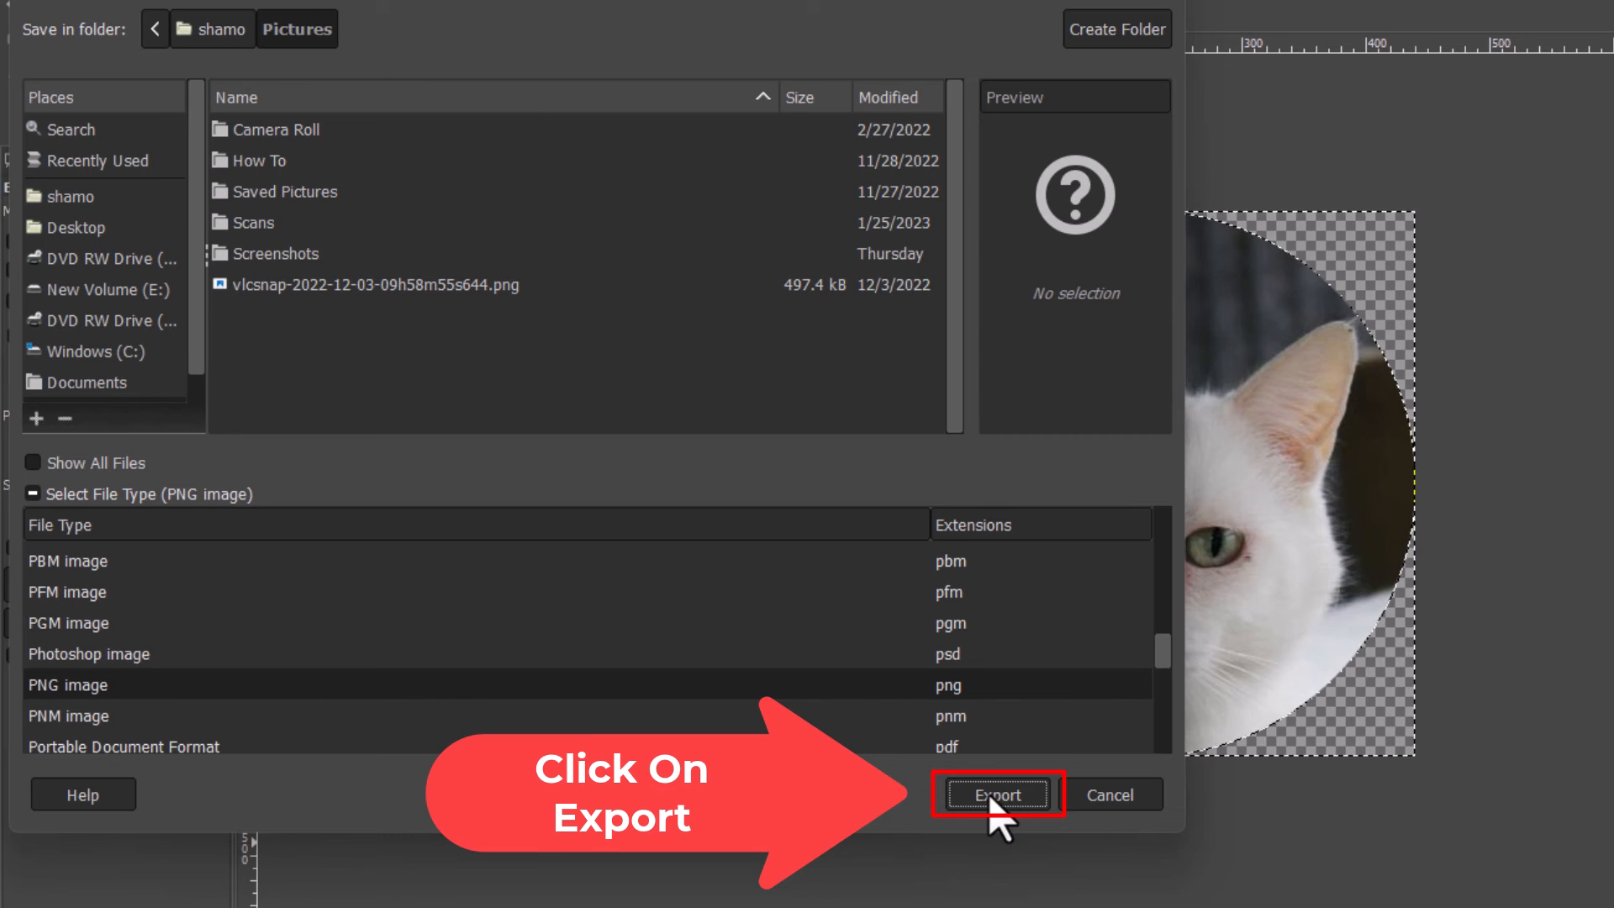
Step: Export Smalls.png to Pictures, accepting the default PNG options
left_click(1013, 793)
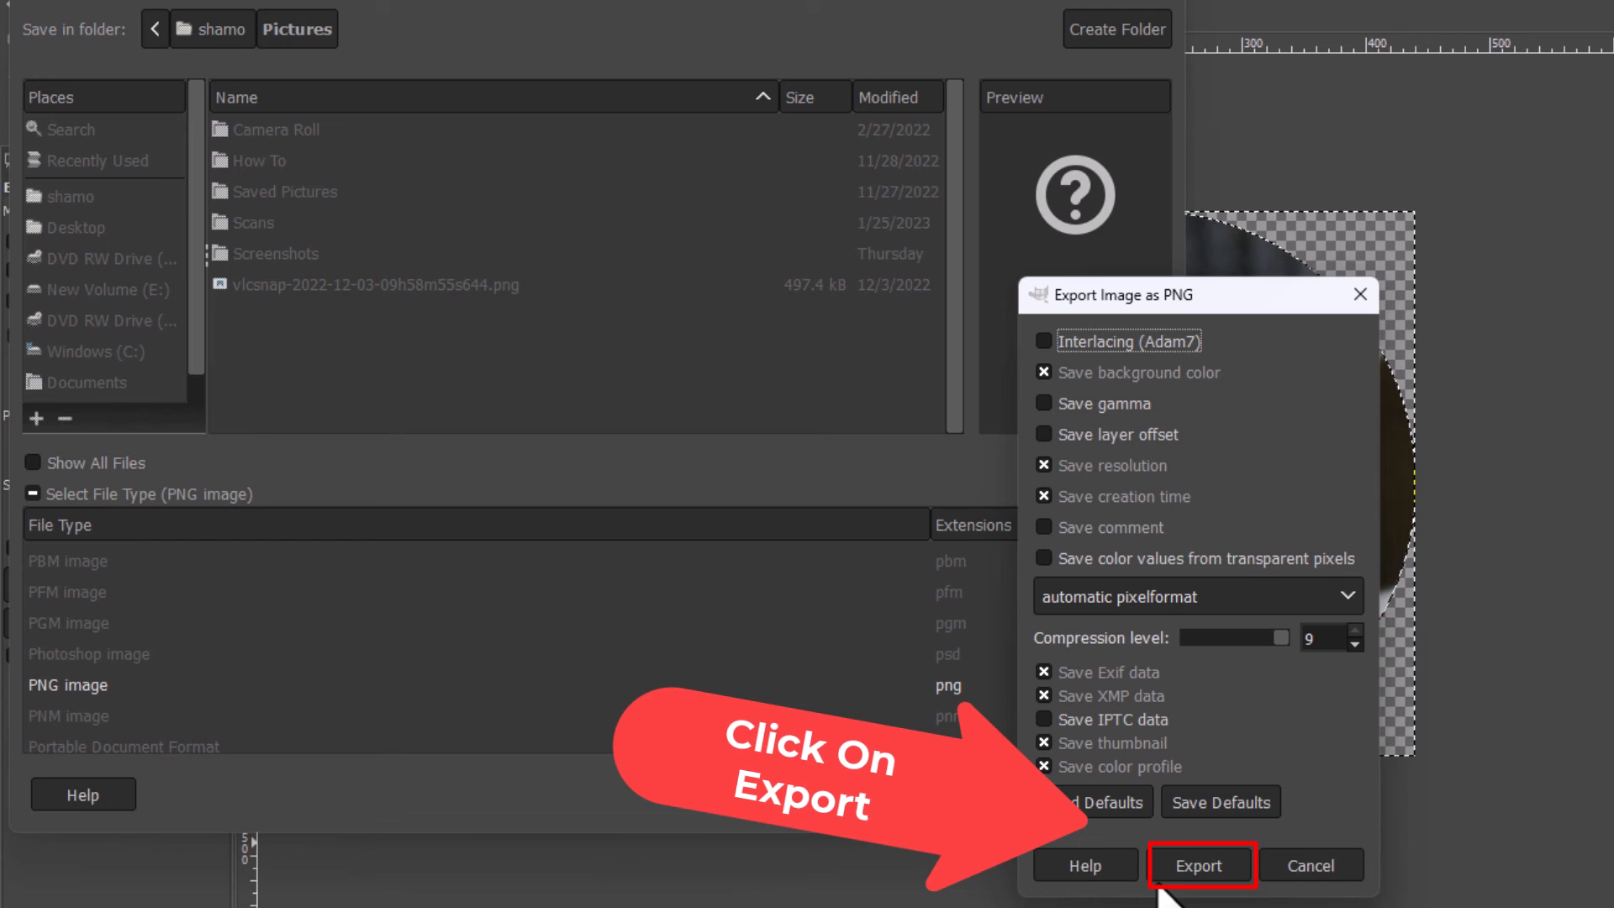
left_click(1200, 864)
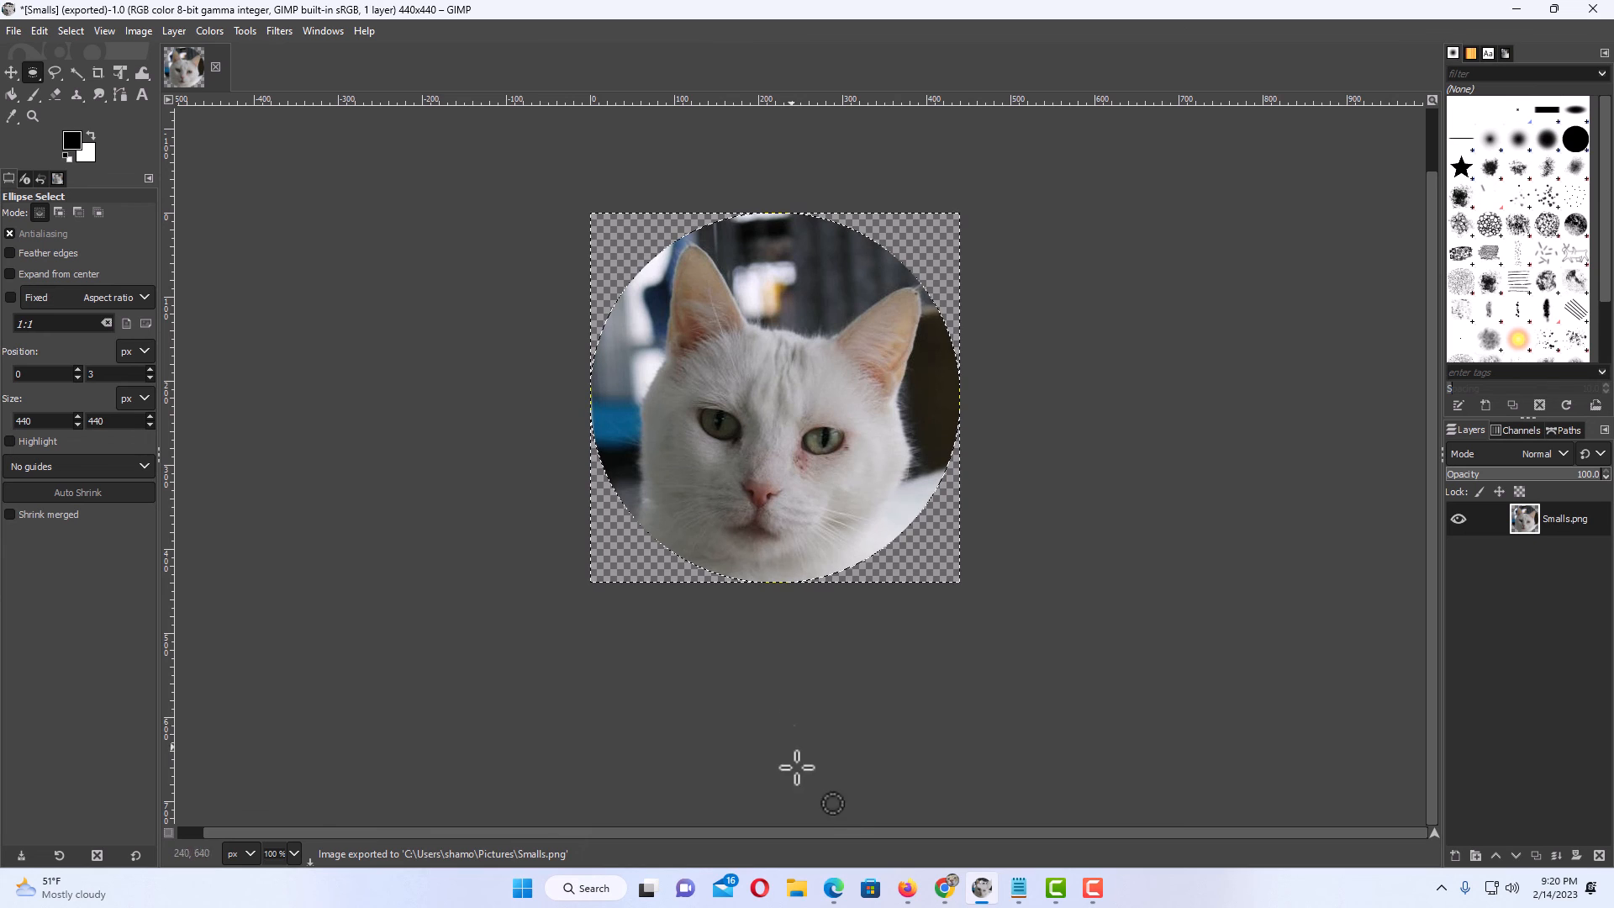
Step: In File Explorer, open Smalls.png from Pictures to view the round cat image
left_click(798, 888)
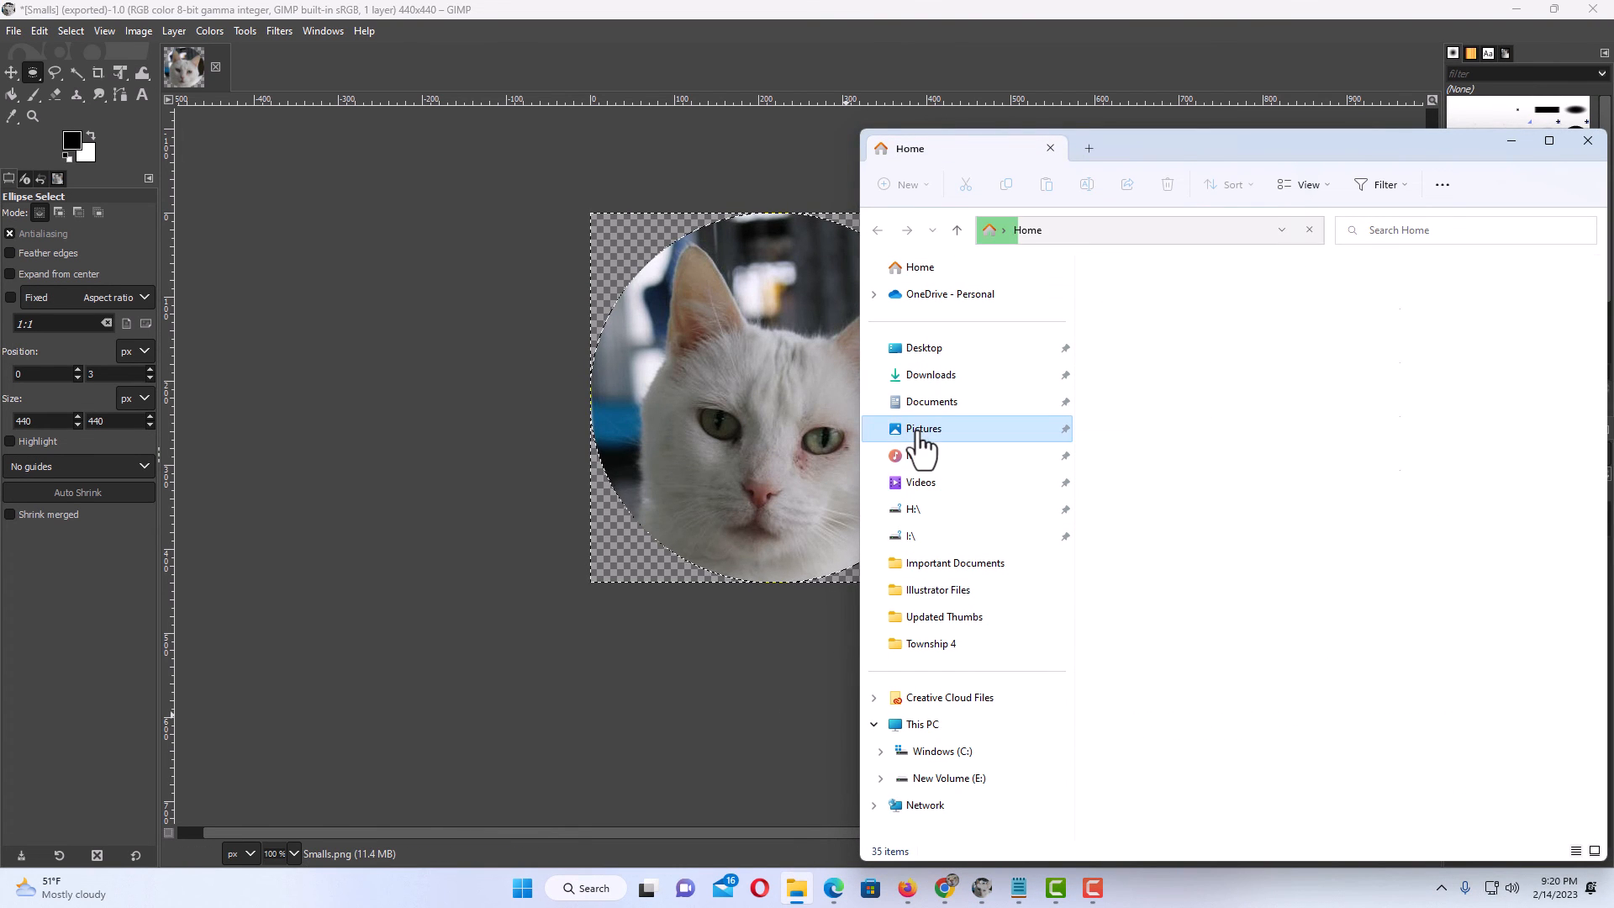
left_click(924, 428)
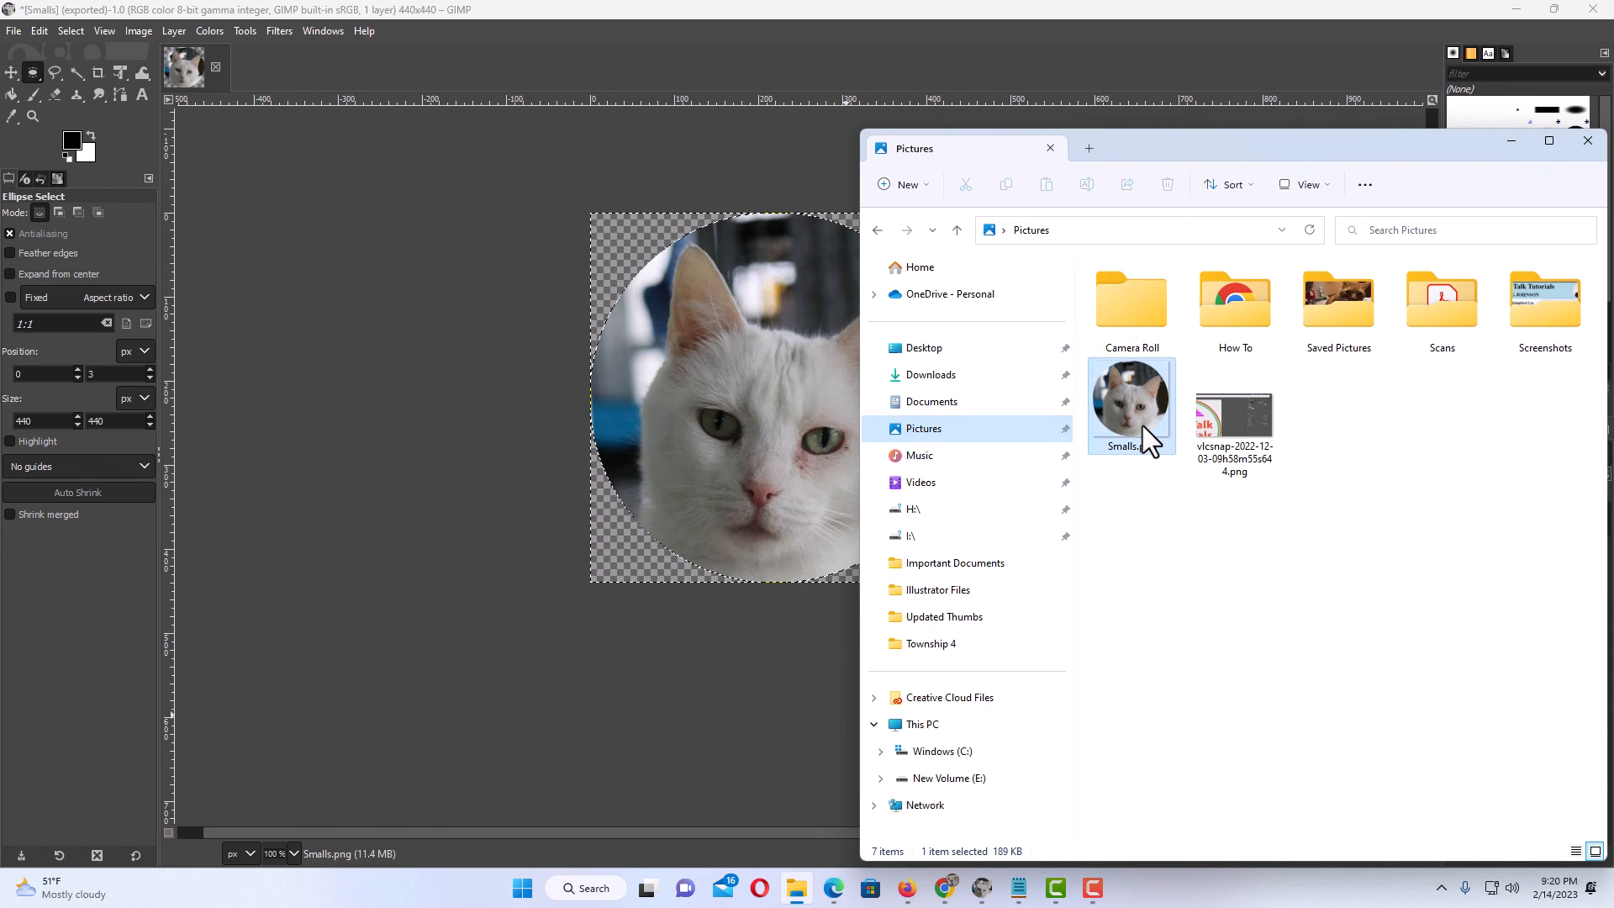
double_click(1131, 405)
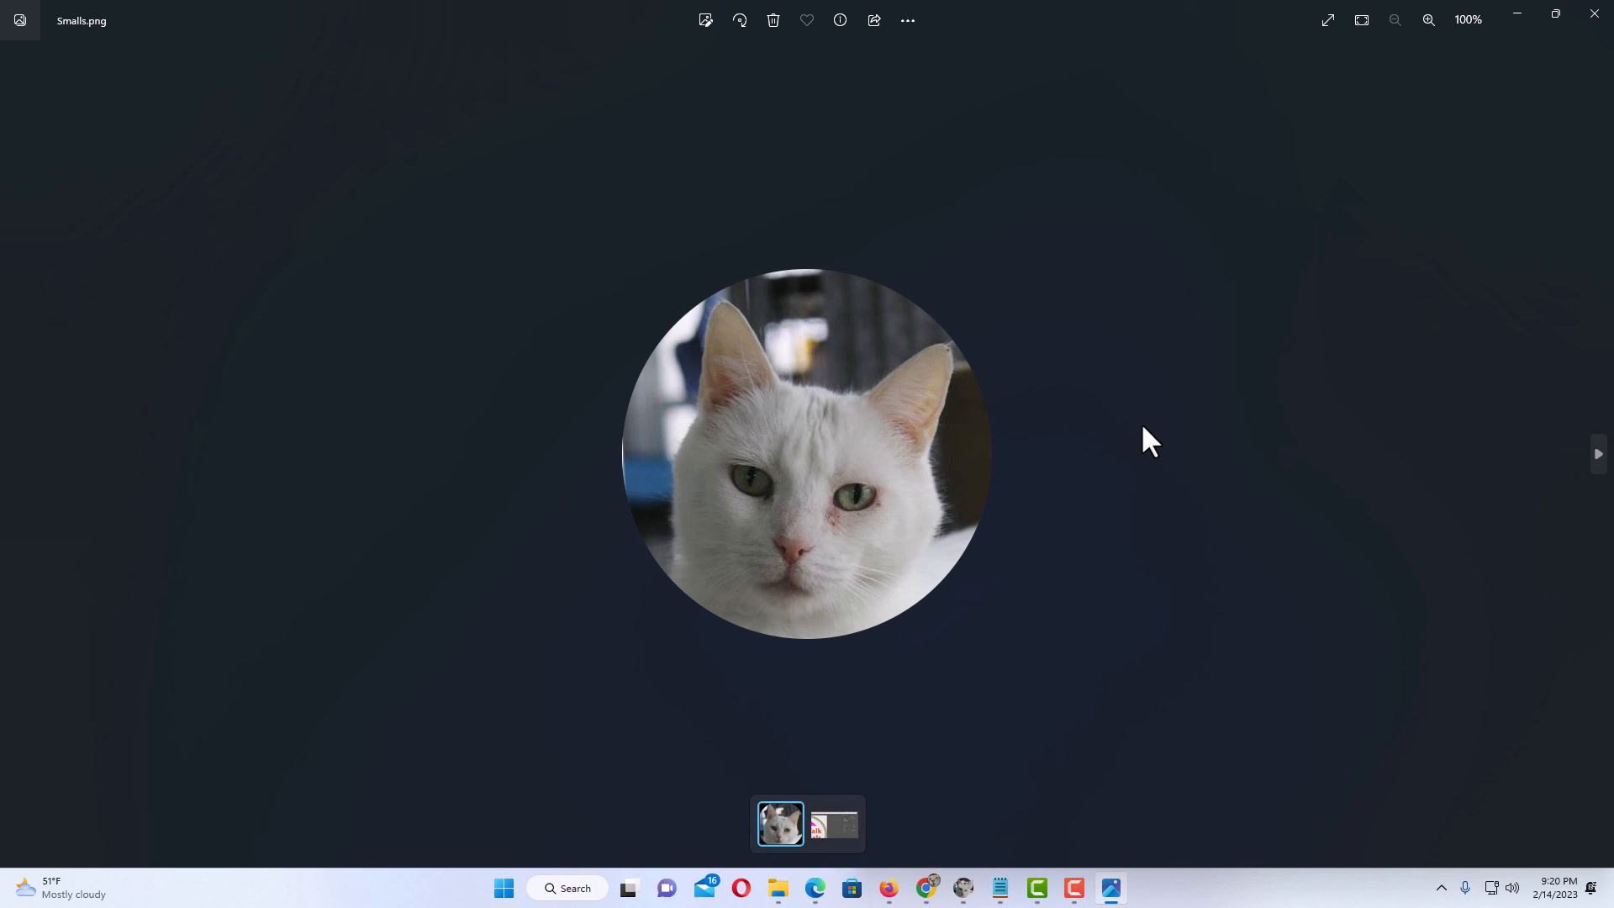